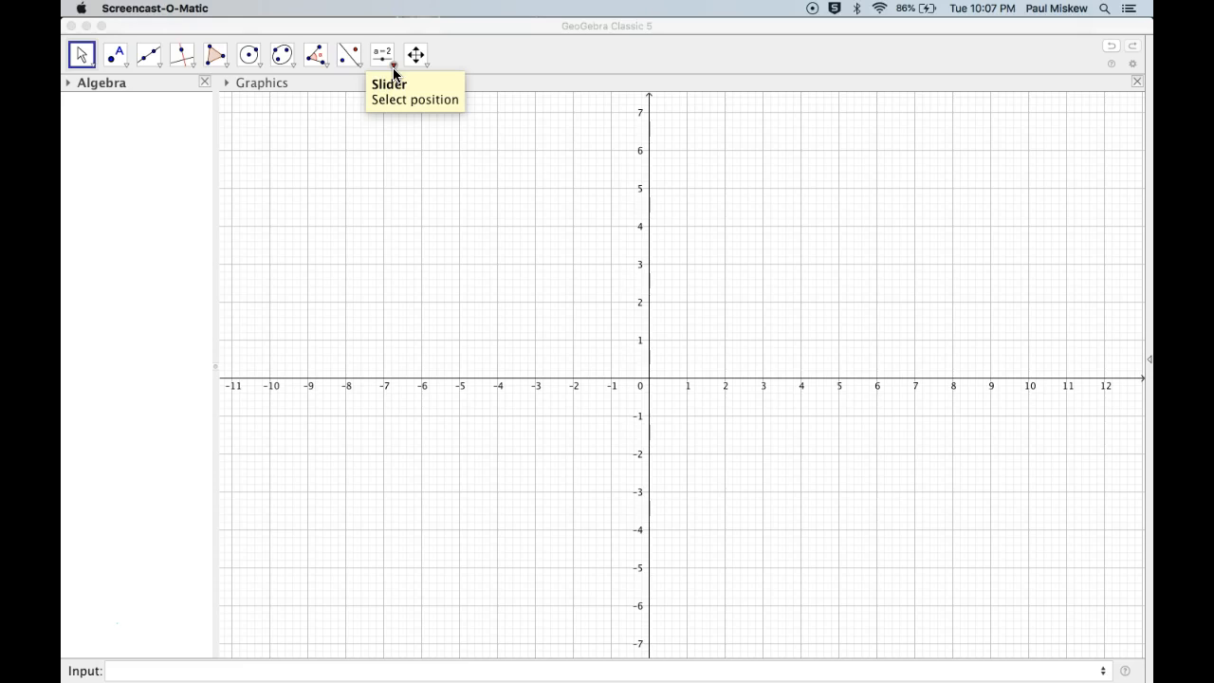
- Define a slider named m with Min -5, Max 5 and Increment 0.1
{"action": "left_click", "coordinate": [383, 53]}
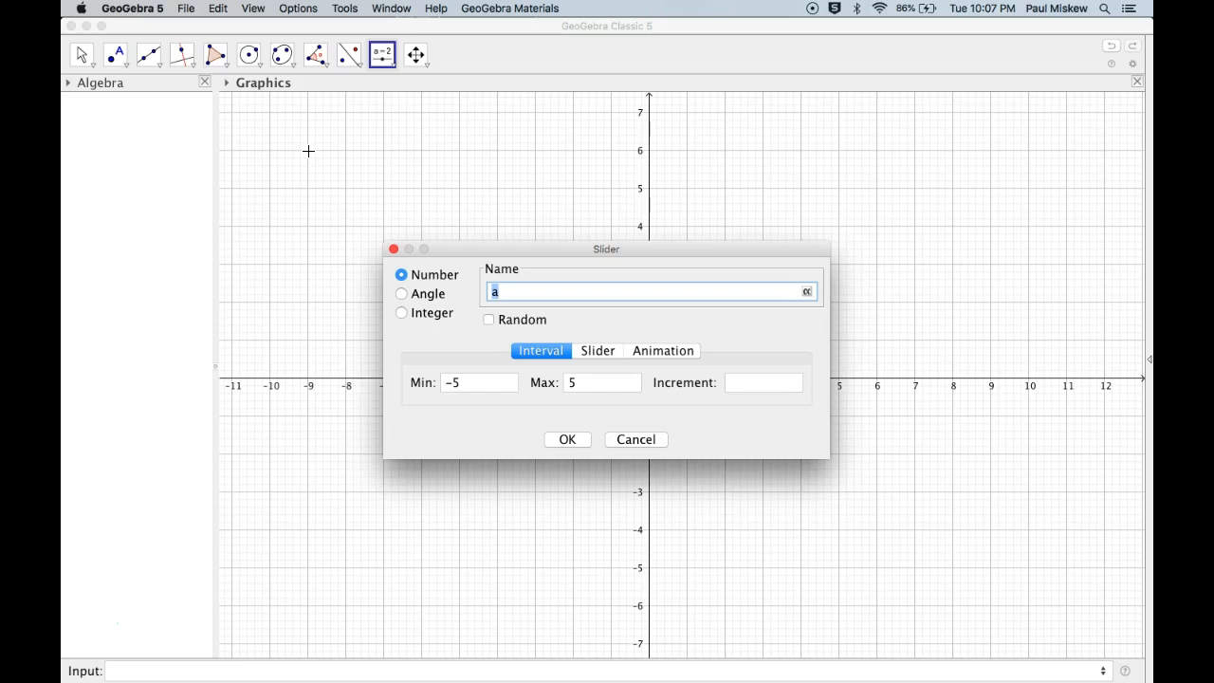
{"action": "type", "text": "m"}
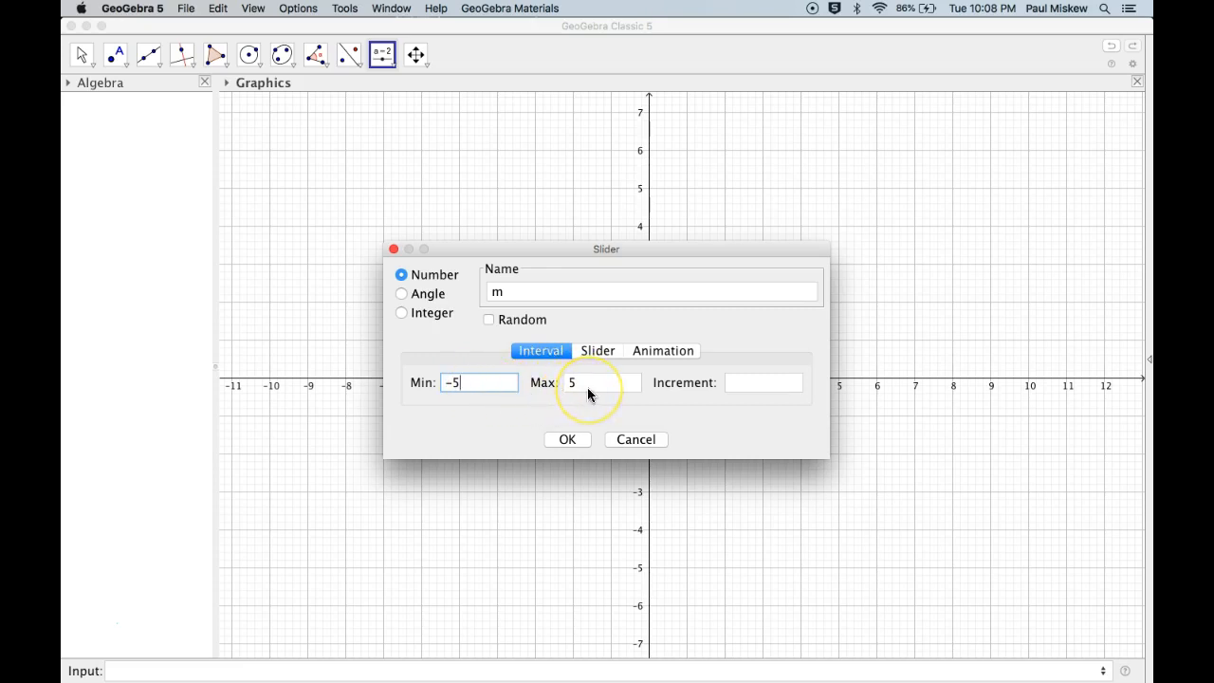
{"action": "left_click", "coordinate": [762, 383]}
{"action": "type", "text": "0.1"}
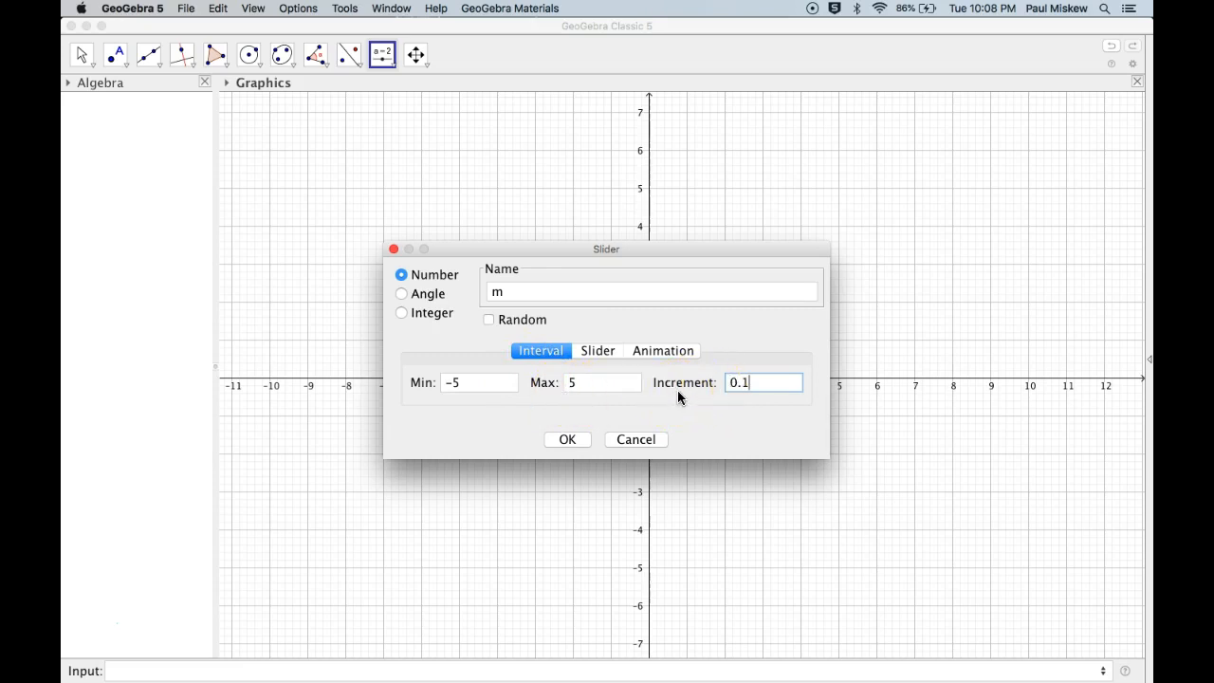
{"action": "mouse_move", "coordinate": [654, 438]}
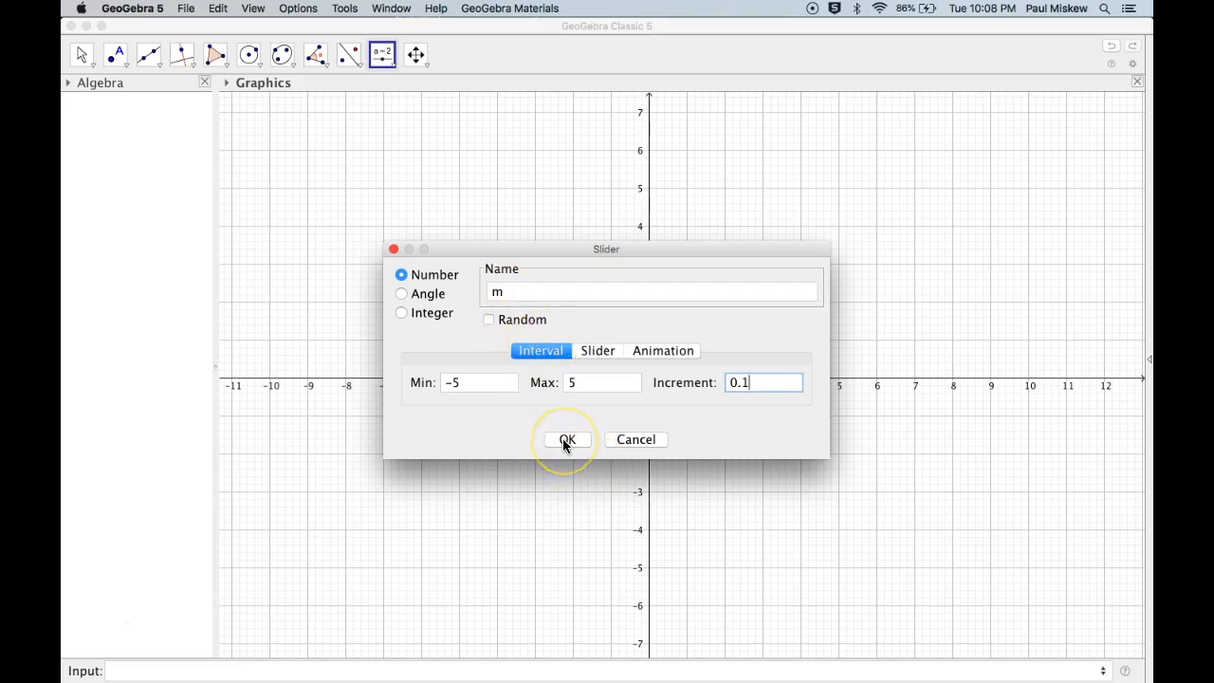
- Confirm slider m, then try its handle at several values, ending at 0.5
{"action": "left_click", "coordinate": [565, 440]}
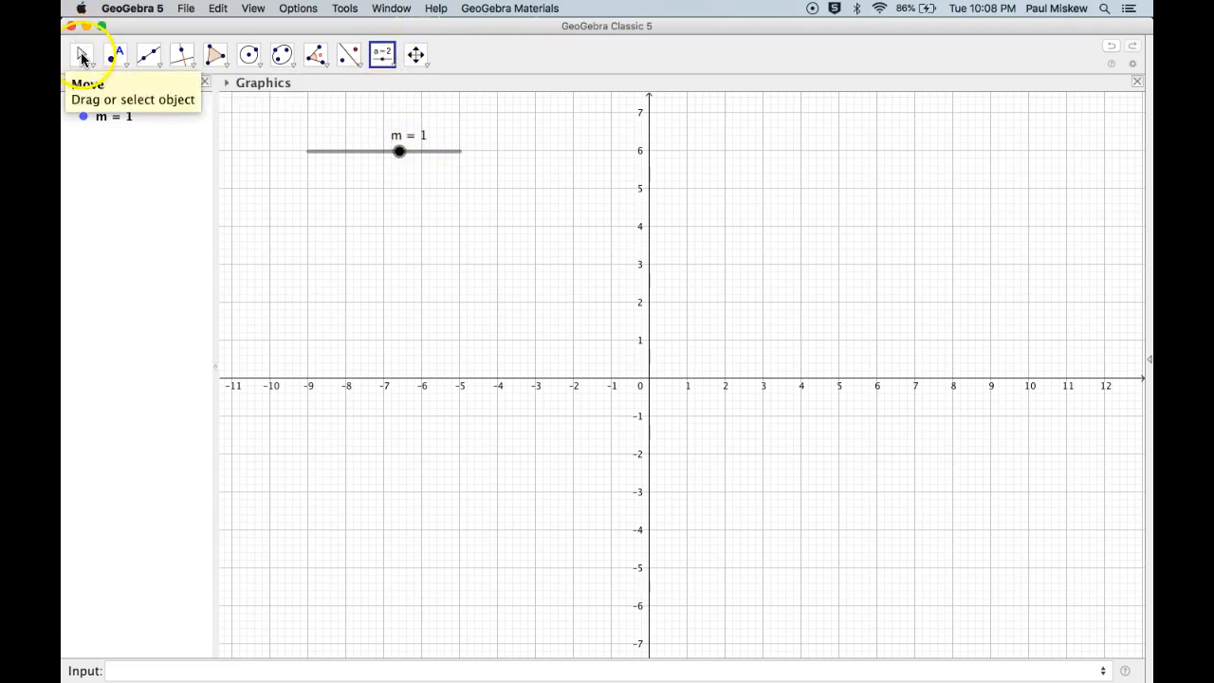
{"action": "left_click_drag", "start_coordinate": [398, 152], "coordinate": [322, 152]}
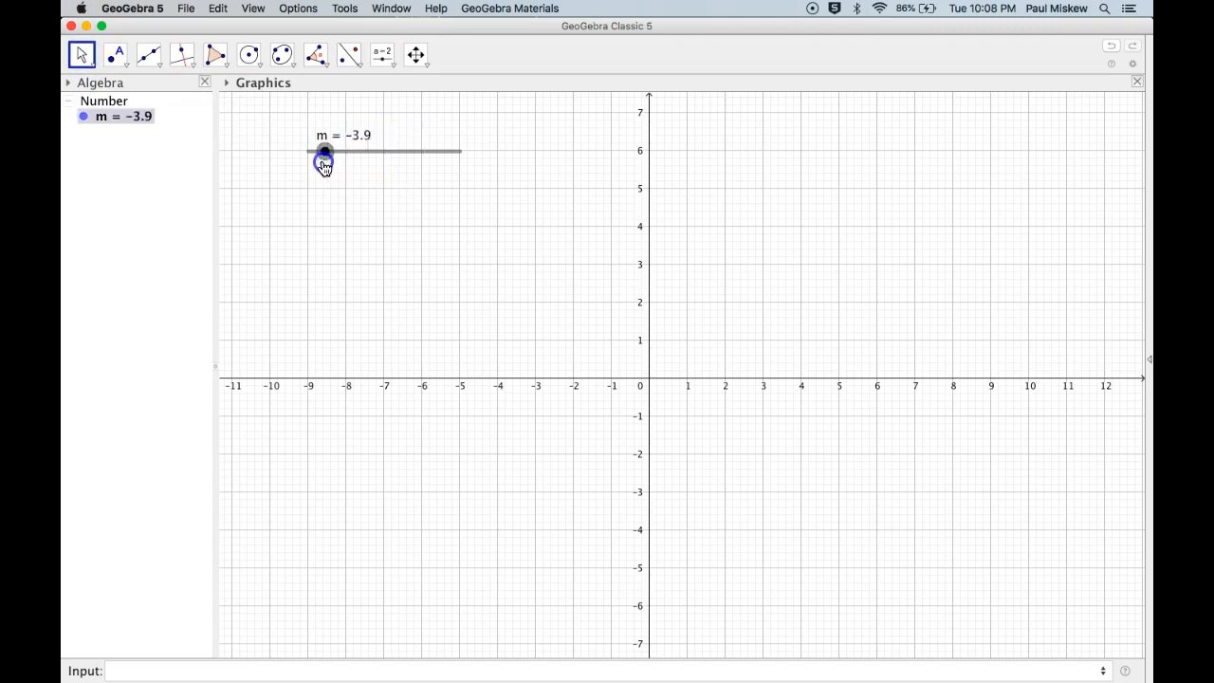
{"action": "left_click_drag", "start_coordinate": [324, 151], "coordinate": [350, 152]}
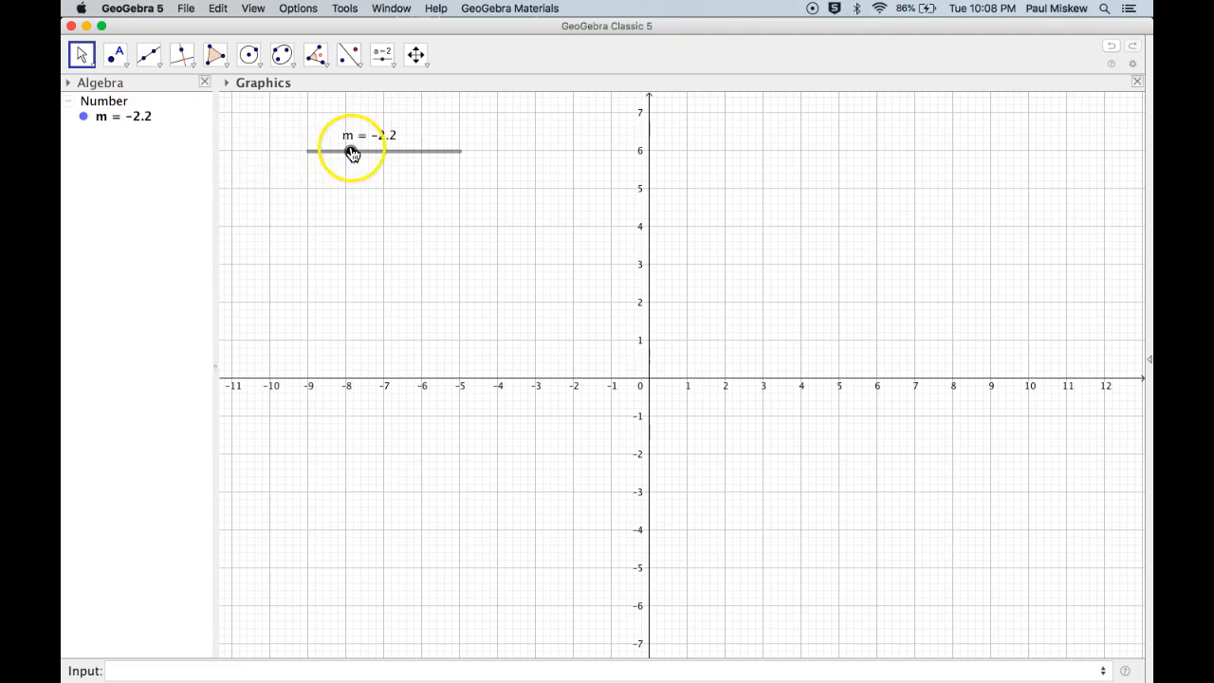
{"action": "left_click_drag", "start_coordinate": [353, 152], "coordinate": [319, 163]}
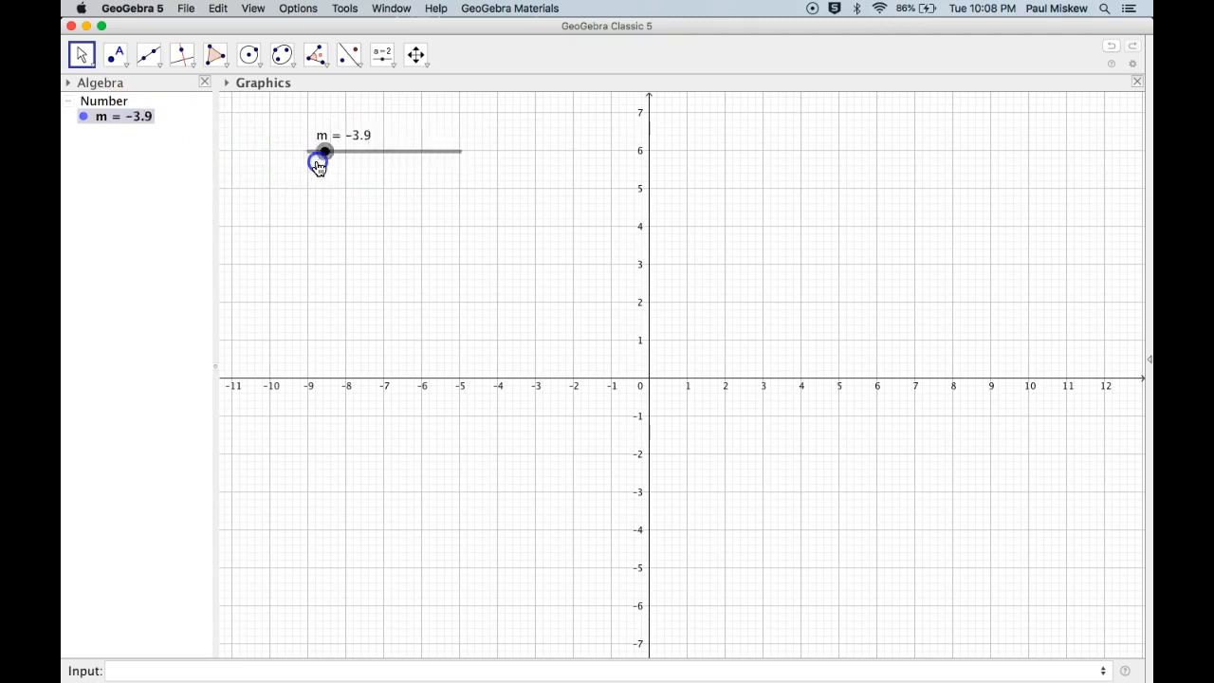
{"action": "left_click_drag", "start_coordinate": [326, 152], "coordinate": [391, 152]}
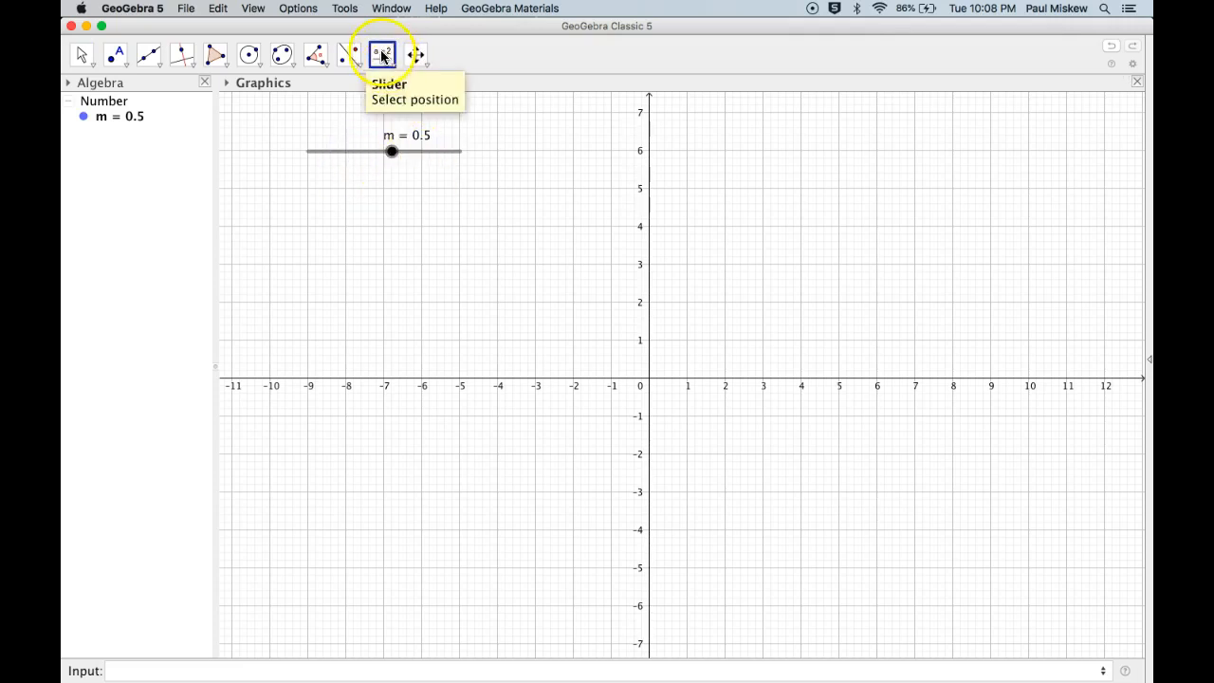
- Create slider b below m with Increment 0.1 and drag its handle to -1.6
{"action": "left_click", "coordinate": [313, 184]}
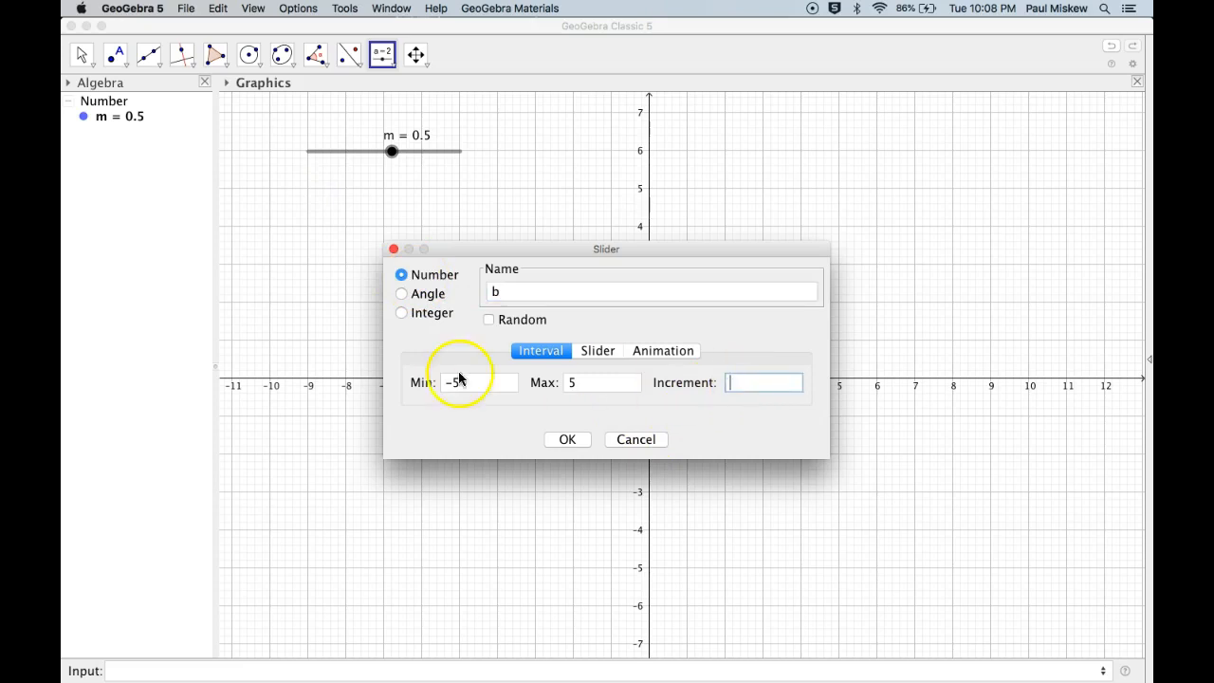
{"action": "type", "text": "0.1"}
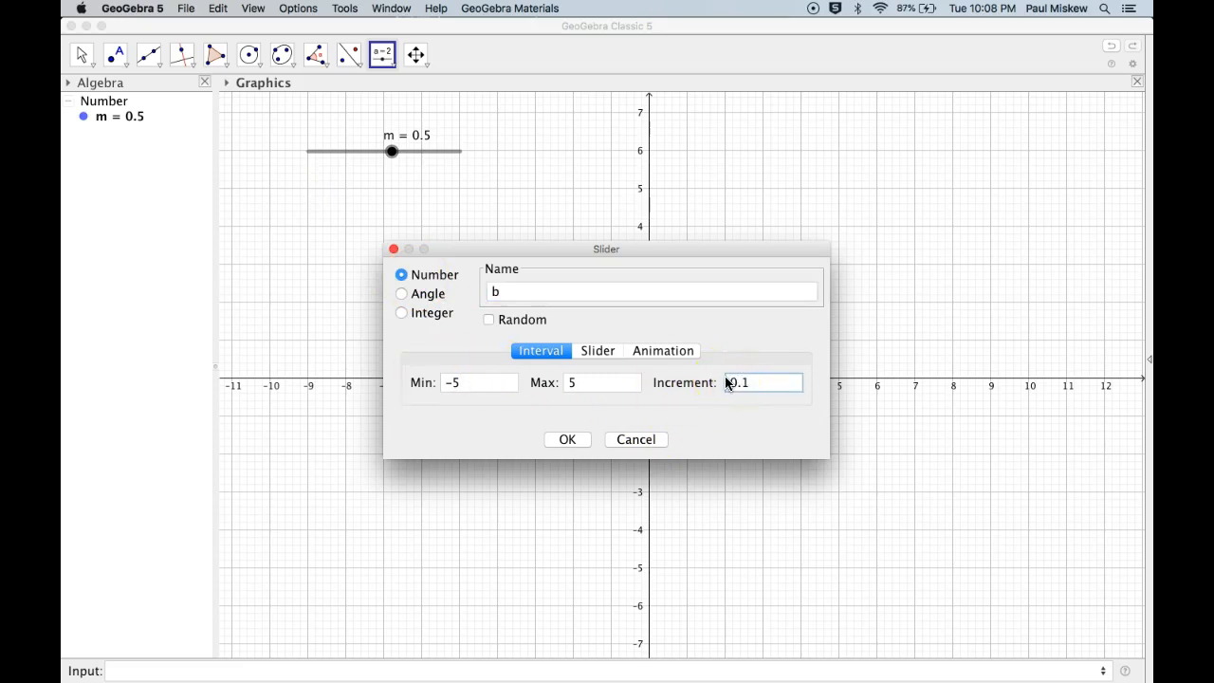
{"action": "left_click", "coordinate": [567, 440]}
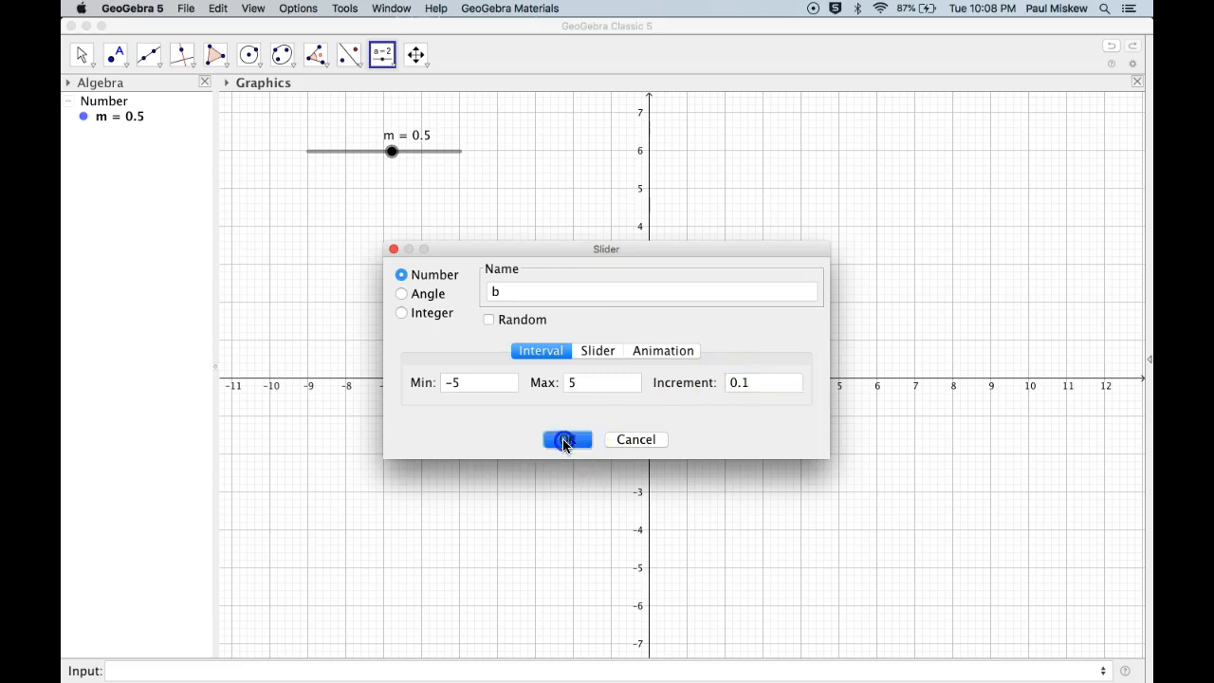
{"action": "left_click", "coordinate": [565, 439]}
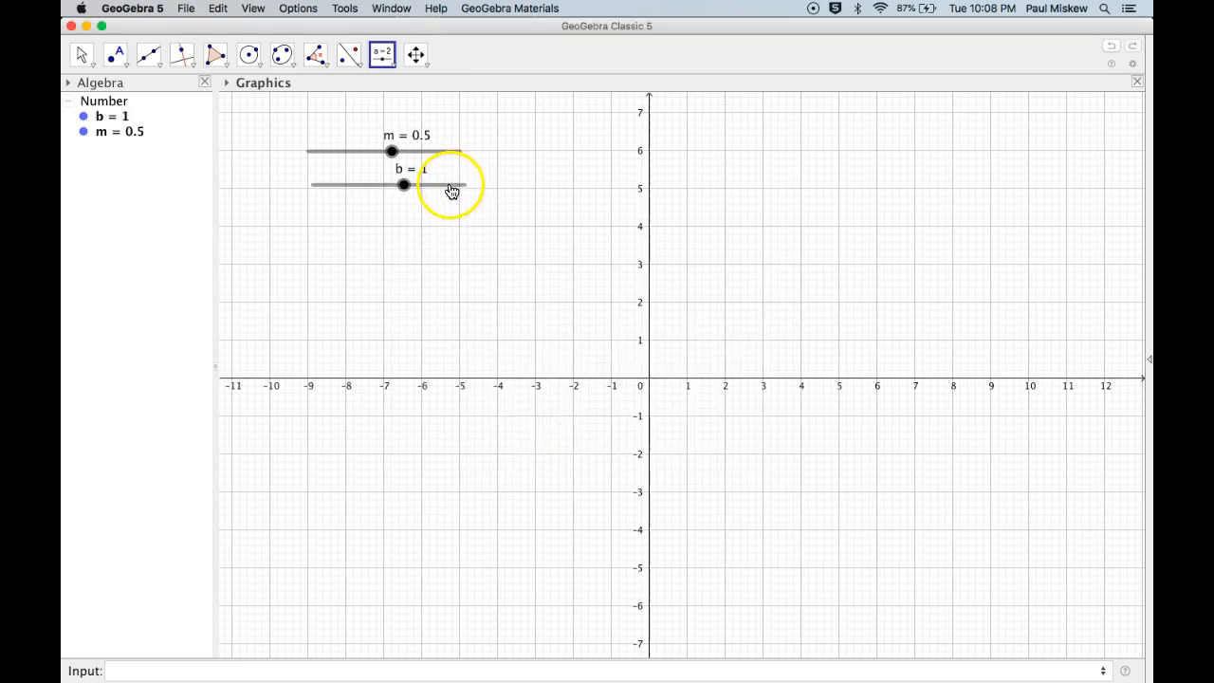
{"action": "mouse_move", "coordinate": [343, 188]}
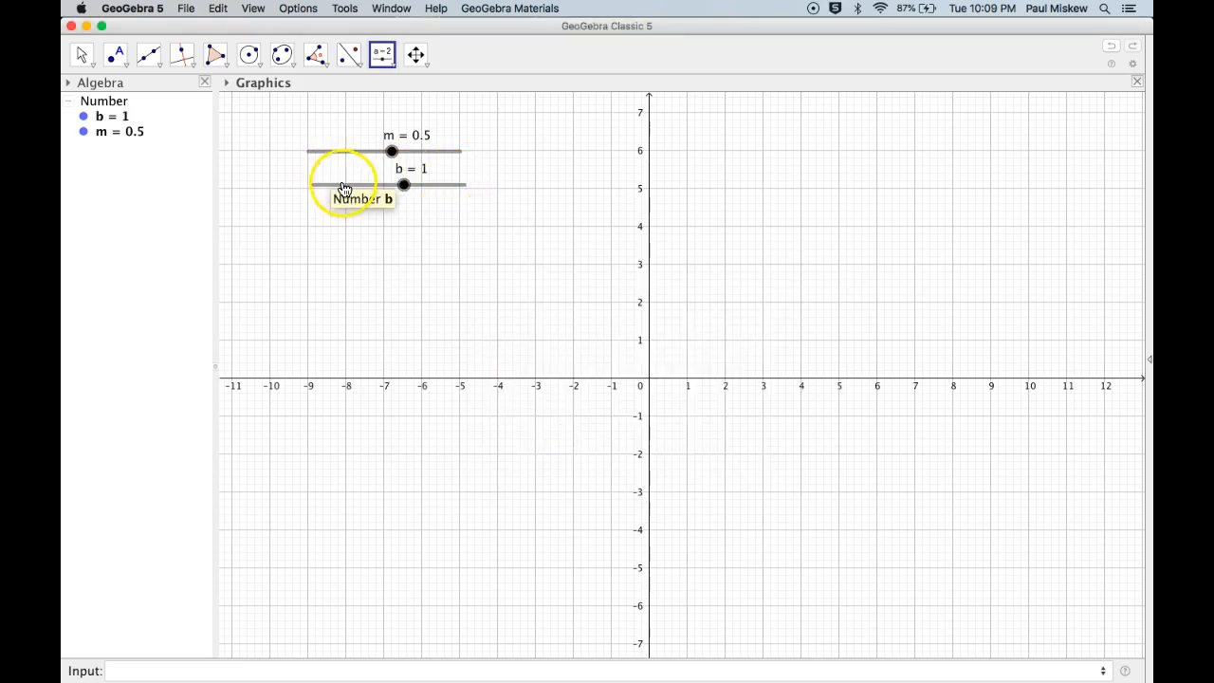
{"action": "left_click", "coordinate": [81, 53]}
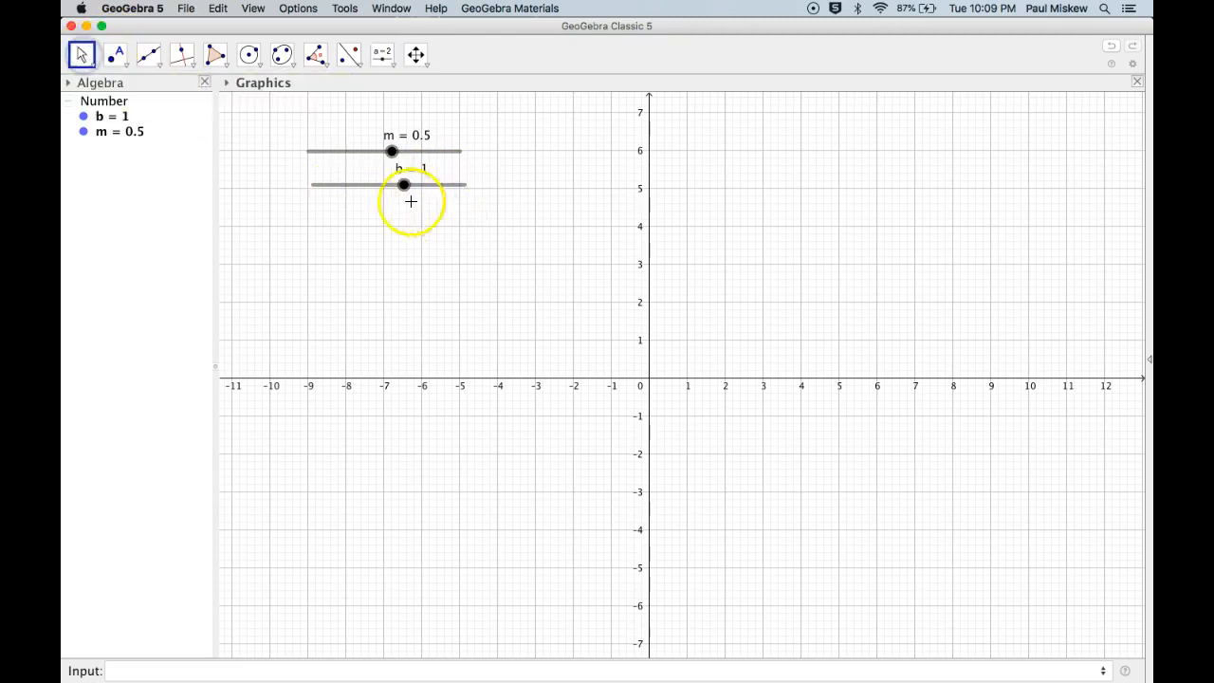
{"action": "left_click_drag", "start_coordinate": [402, 184], "coordinate": [334, 186]}
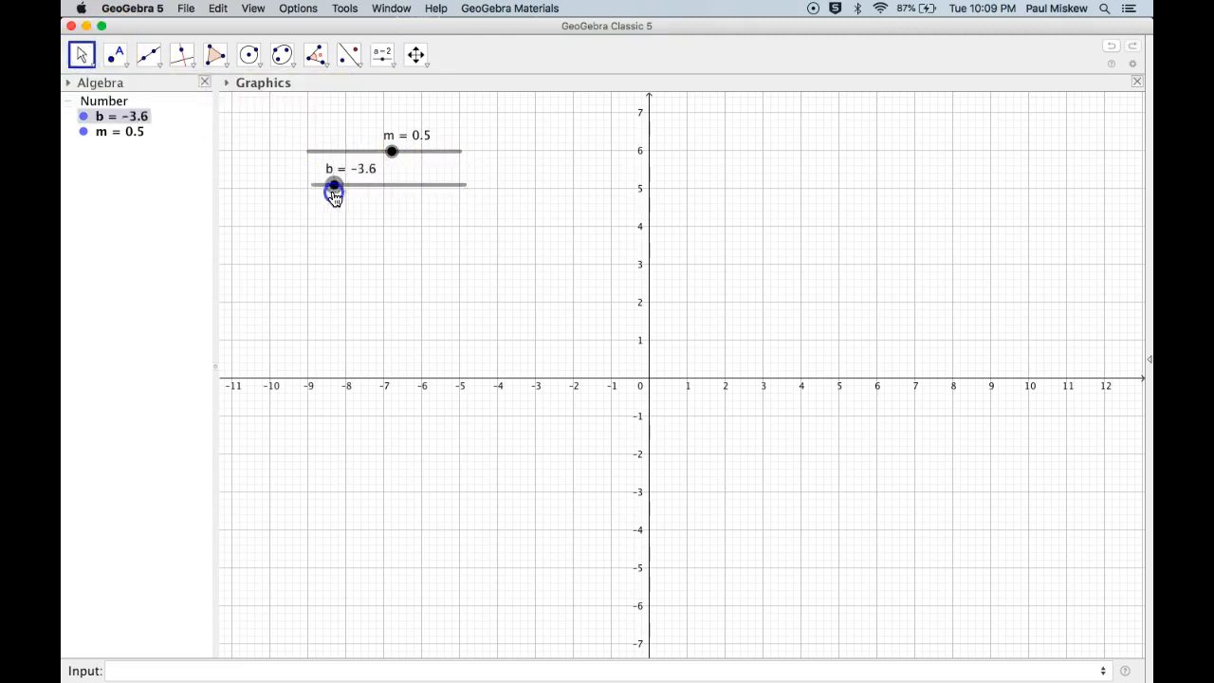
{"action": "left_click_drag", "start_coordinate": [333, 184], "coordinate": [365, 184]}
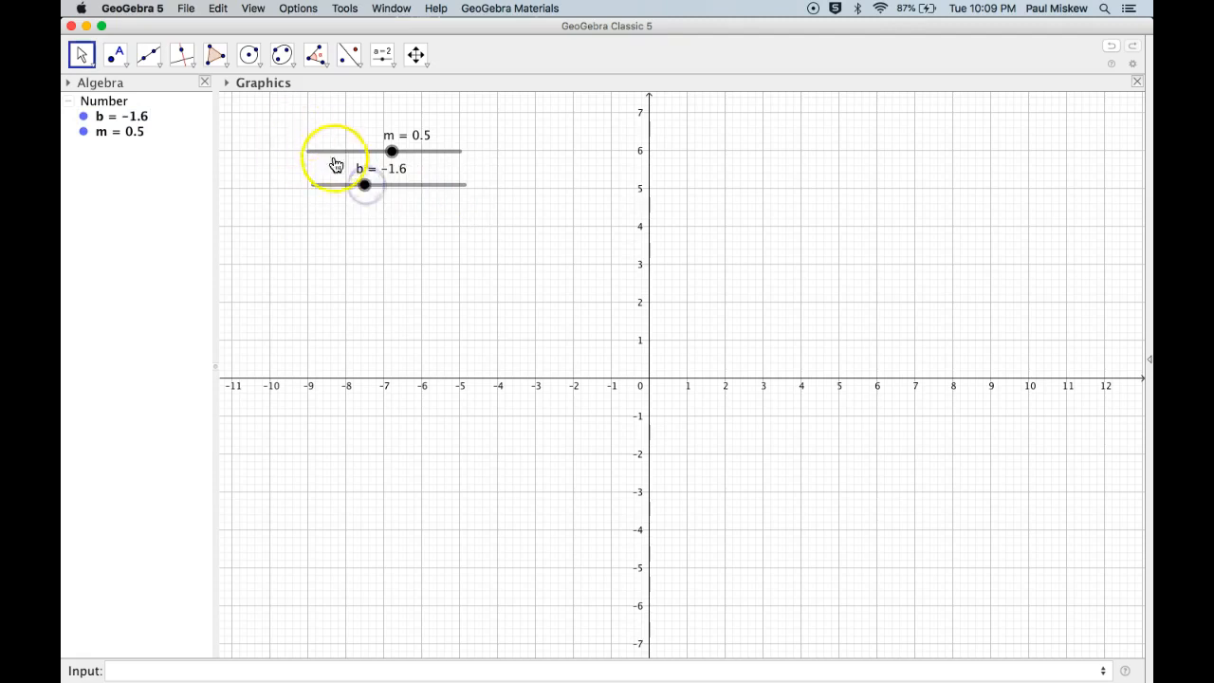
{"action": "mouse_move", "coordinate": [417, 190]}
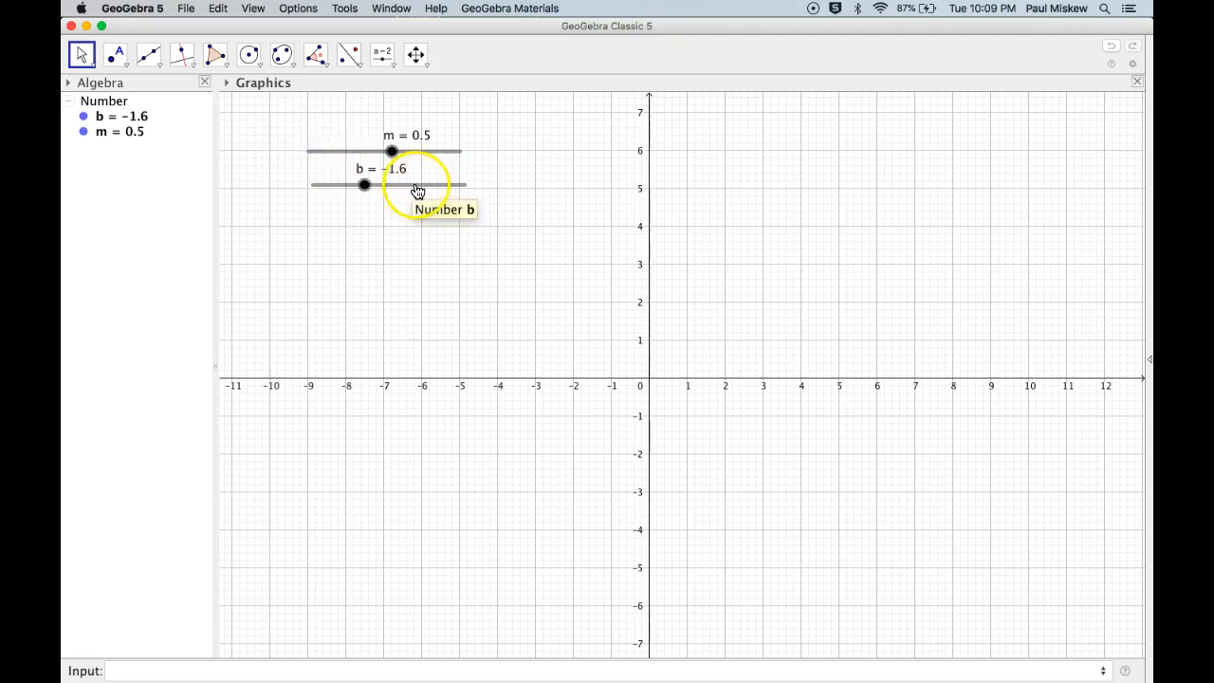
{"action": "mouse_move", "coordinate": [425, 159]}
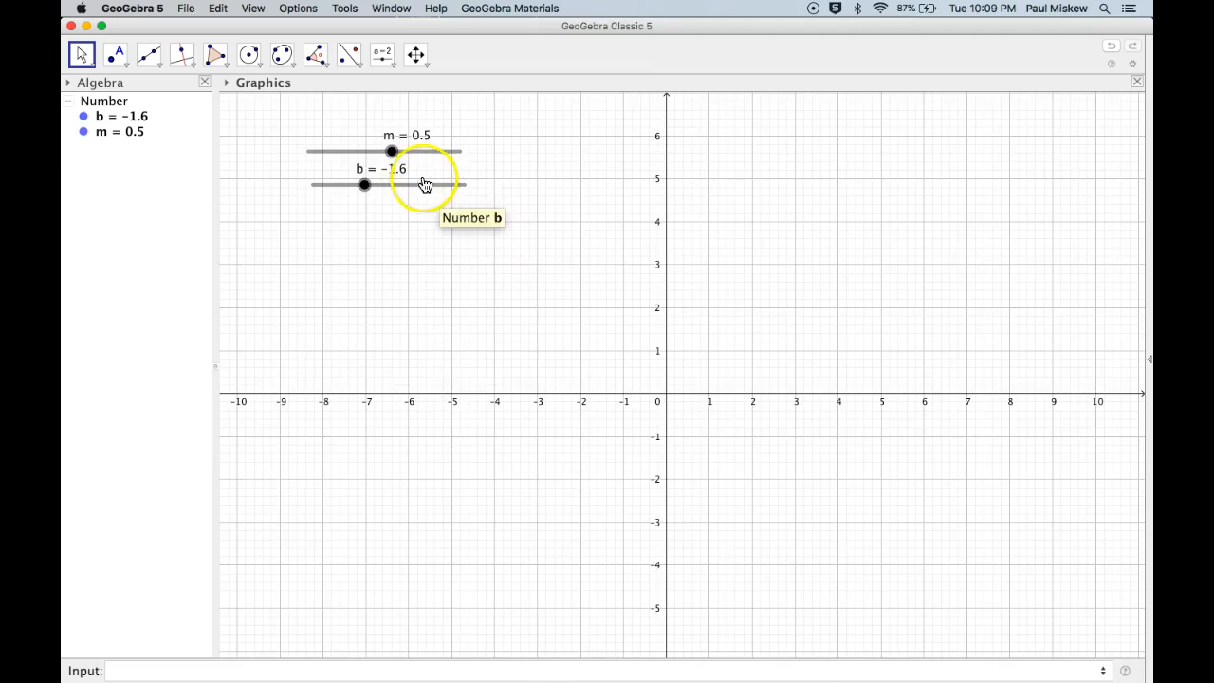
- Unfix sliders b and m via their context menus and reposition b further below m
{"action": "right_click", "coordinate": [425, 186]}
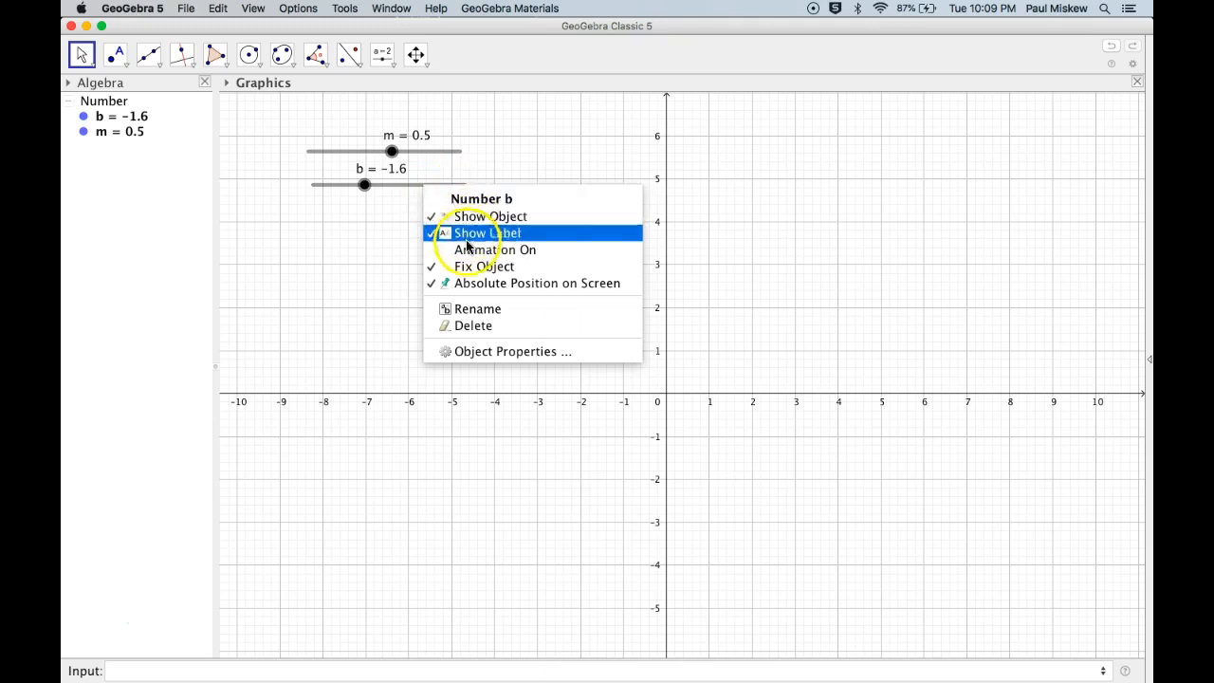
{"action": "mouse_move", "coordinate": [481, 266]}
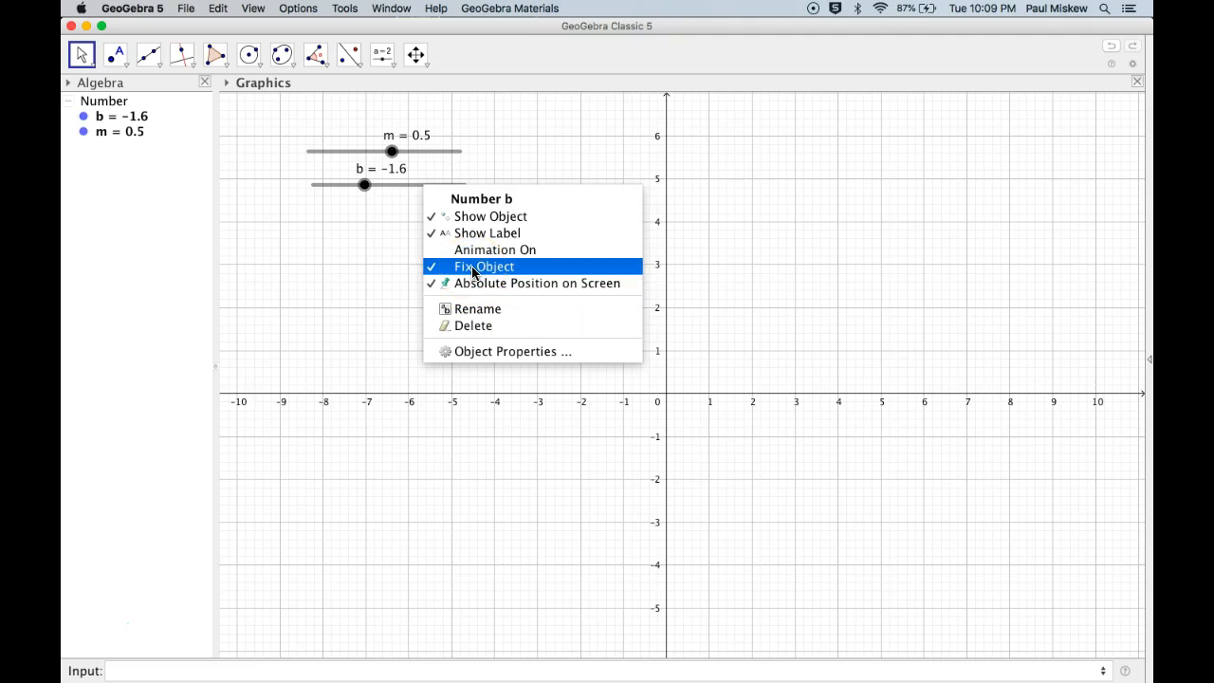
{"action": "left_click", "coordinate": [483, 265]}
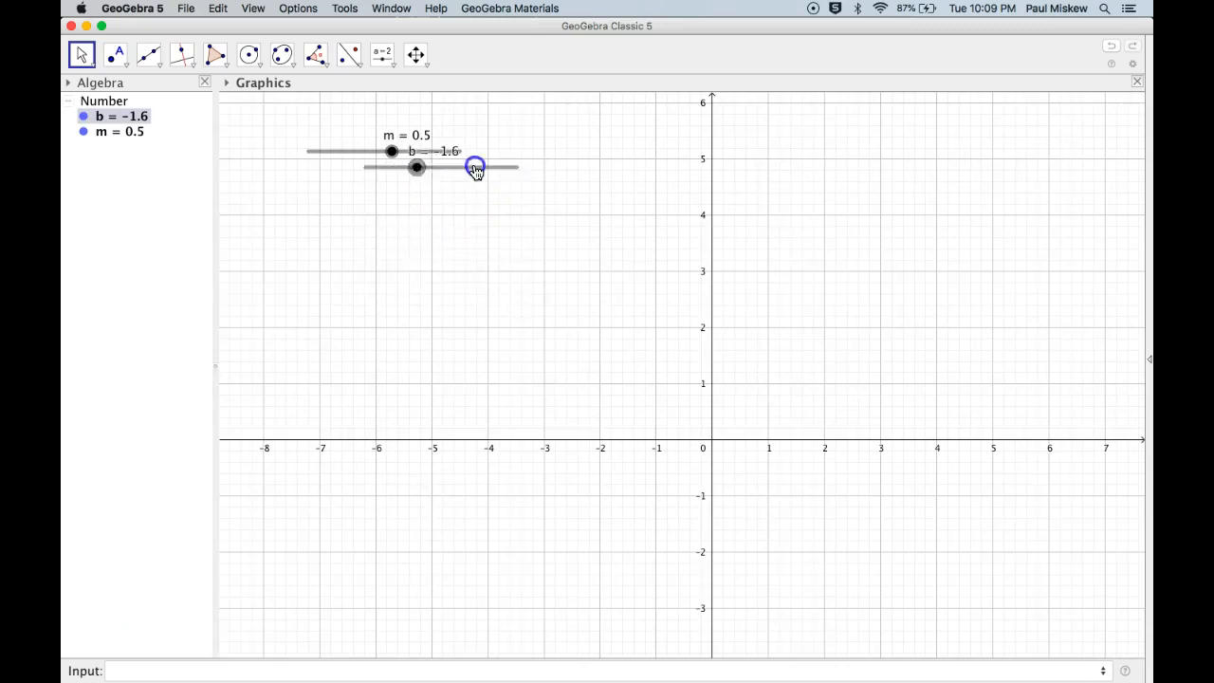
{"action": "left_click_drag", "start_coordinate": [474, 169], "coordinate": [455, 218]}
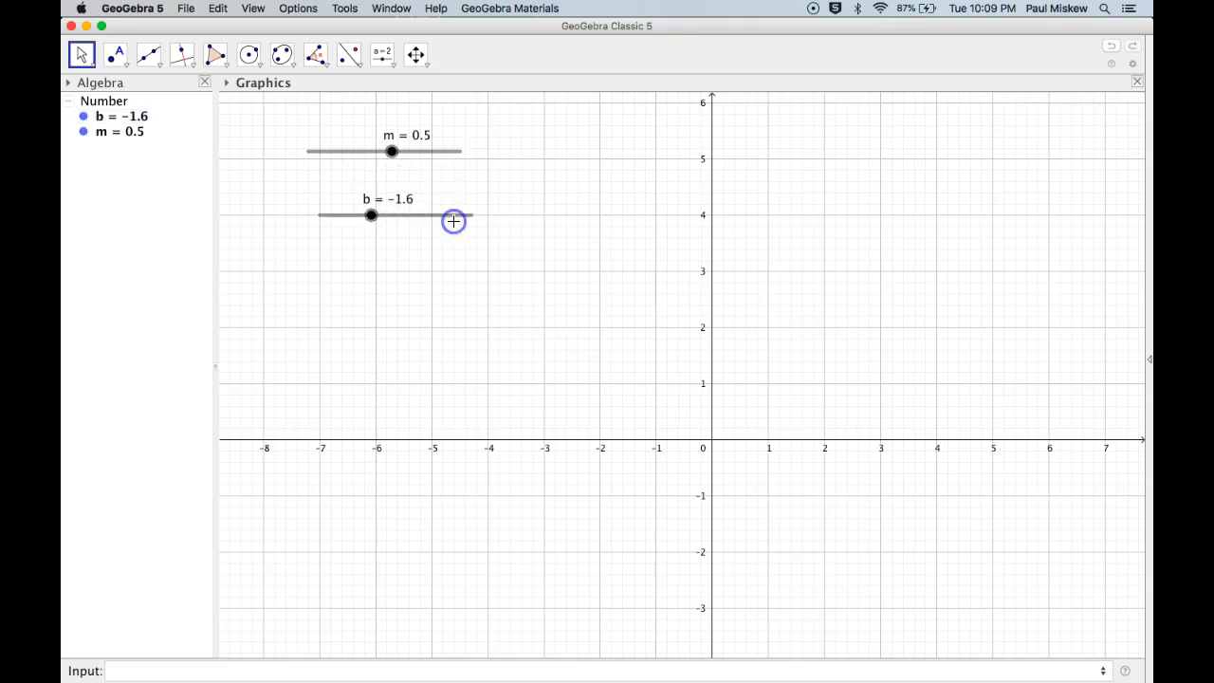
{"action": "right_click", "coordinate": [453, 220]}
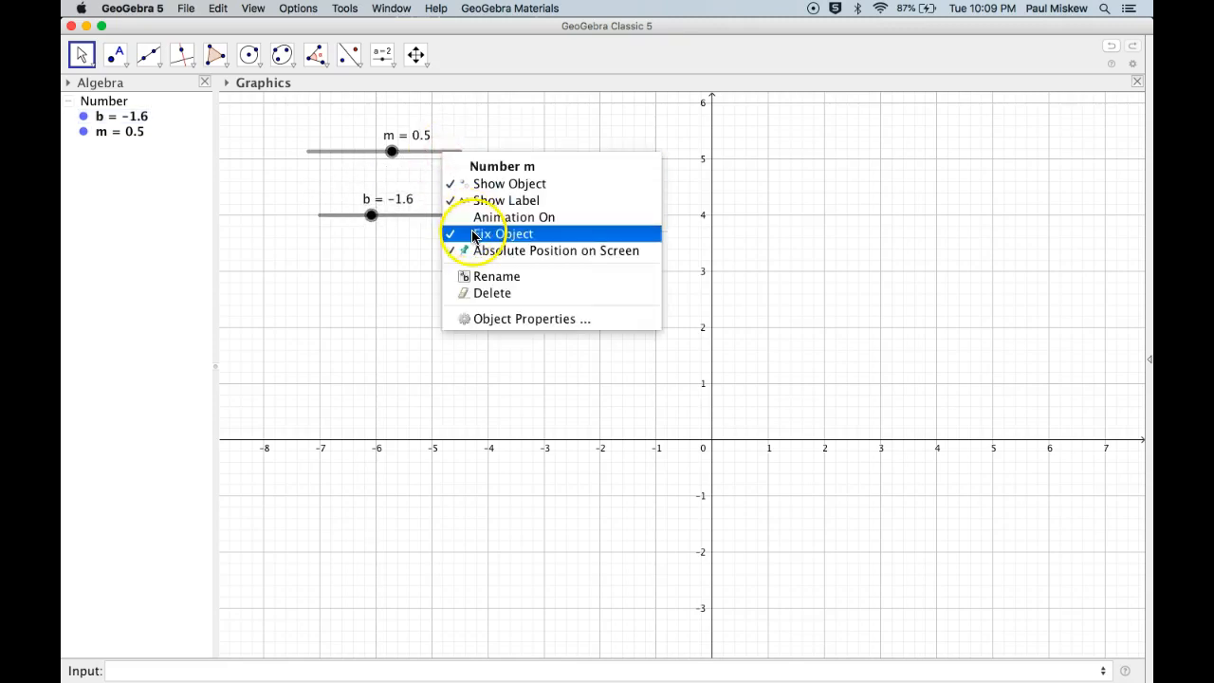
{"action": "left_click", "coordinate": [501, 234]}
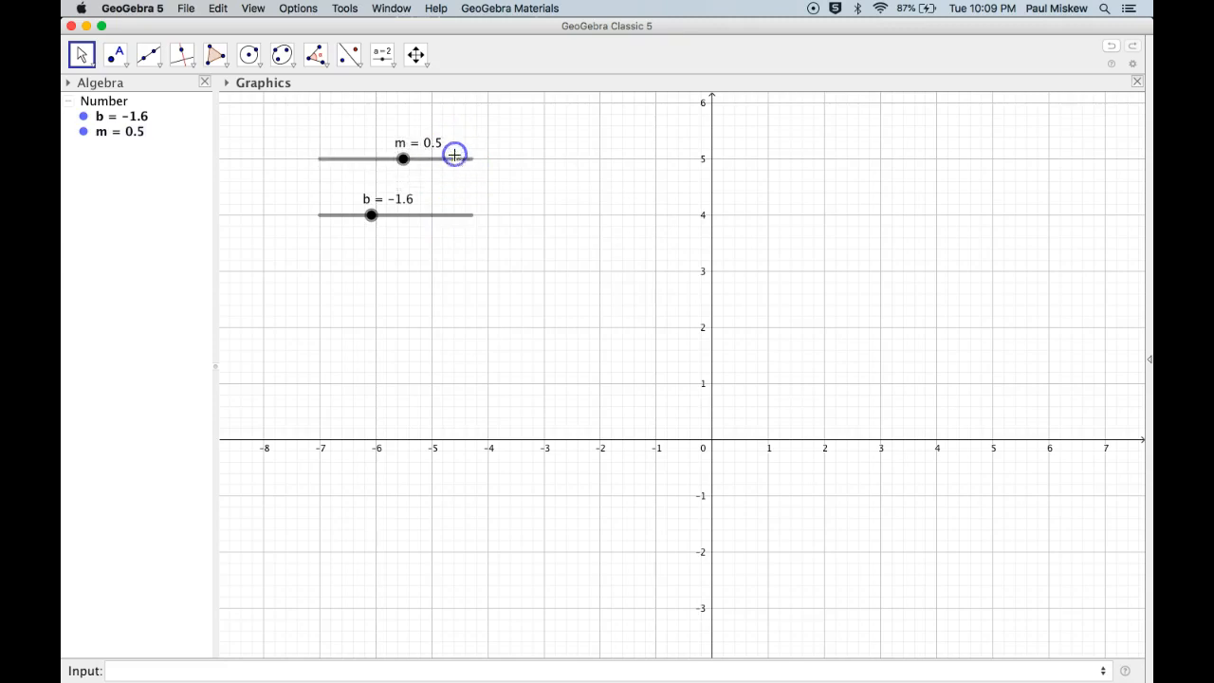
{"action": "right_click", "coordinate": [453, 155]}
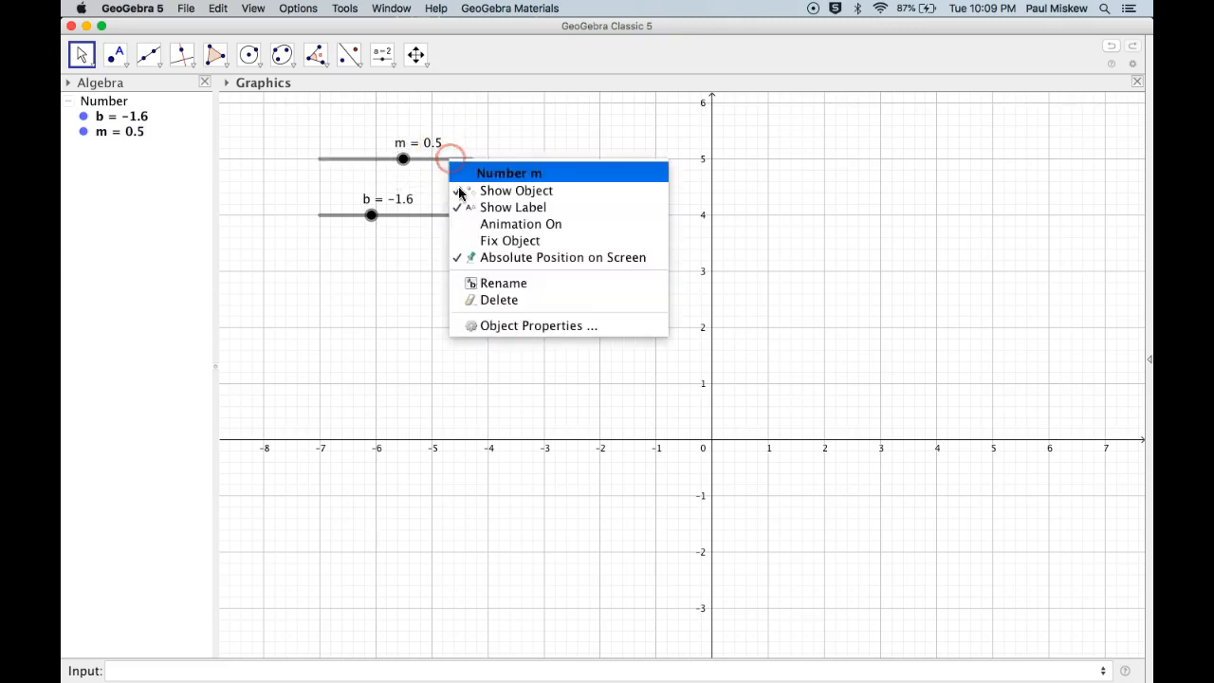
{"action": "right_click", "coordinate": [440, 213]}
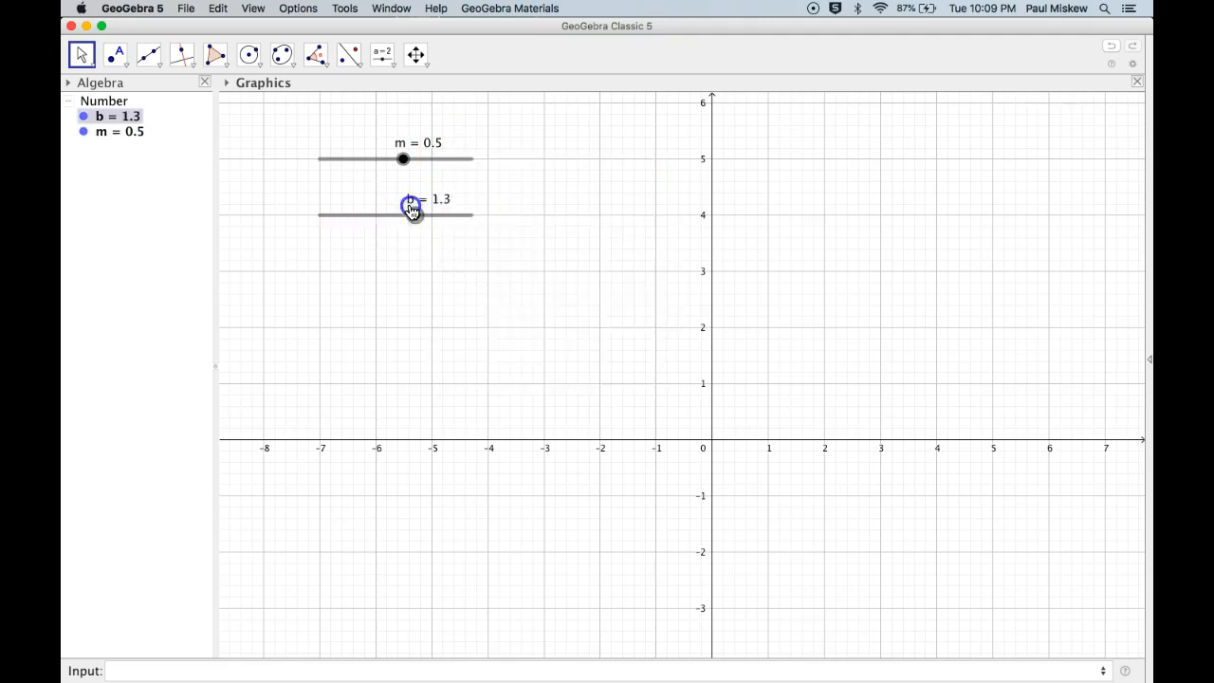
- Fix slider m in place again and drag b's handle so its value reads 1
{"action": "right_click", "coordinate": [434, 160]}
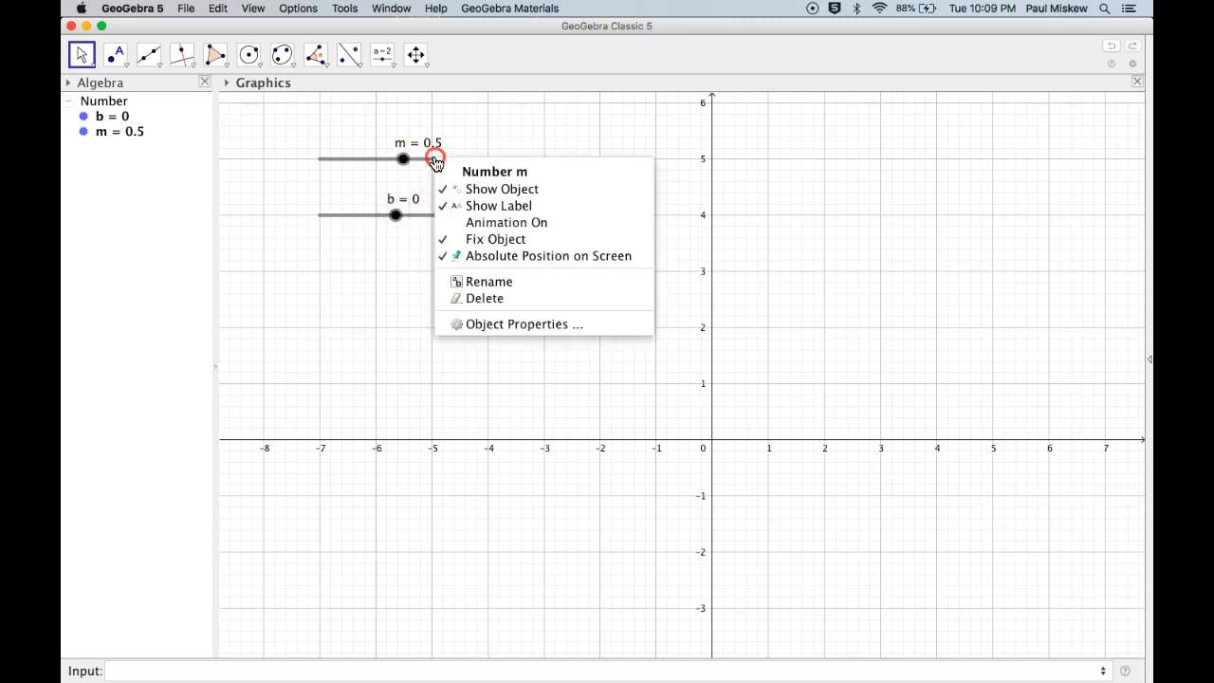
{"action": "mouse_move", "coordinate": [548, 256]}
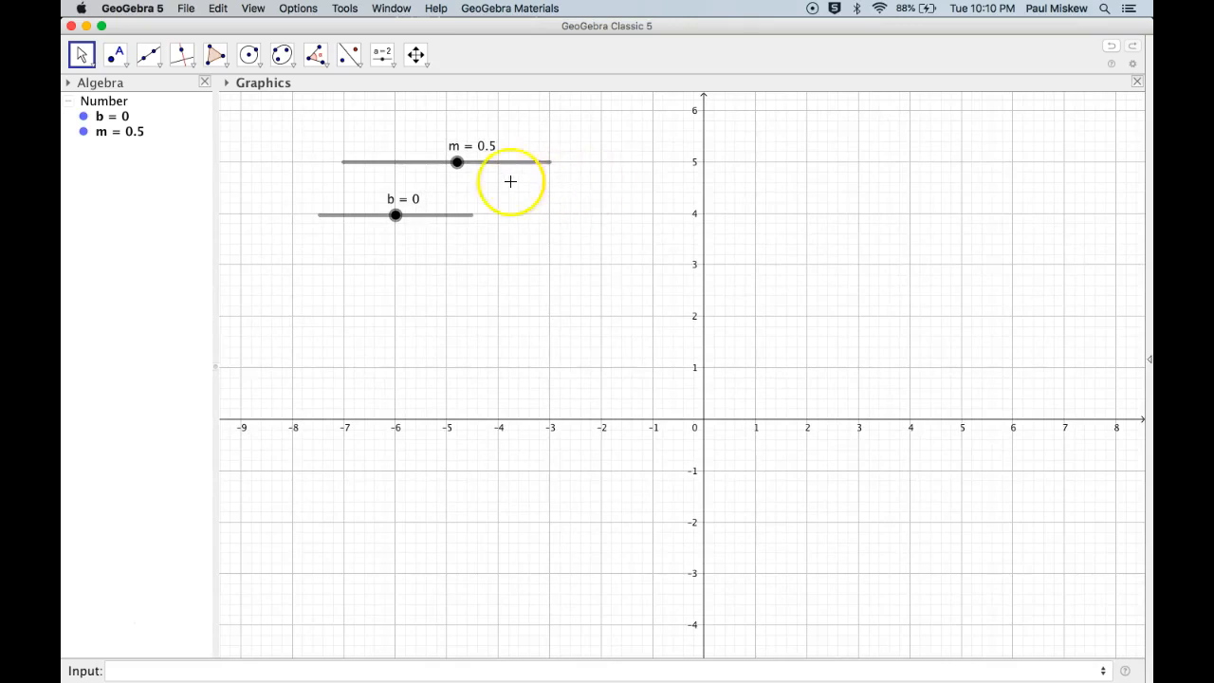
{"action": "right_click", "coordinate": [396, 163]}
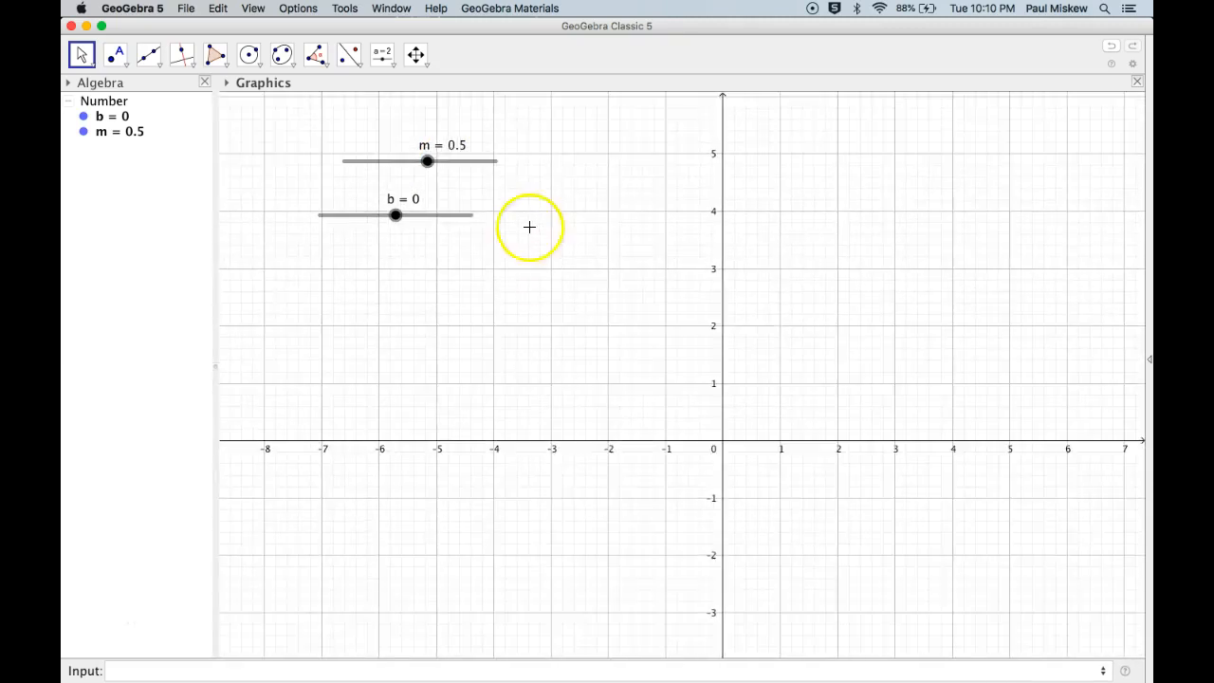
{"action": "right_click", "coordinate": [426, 161]}
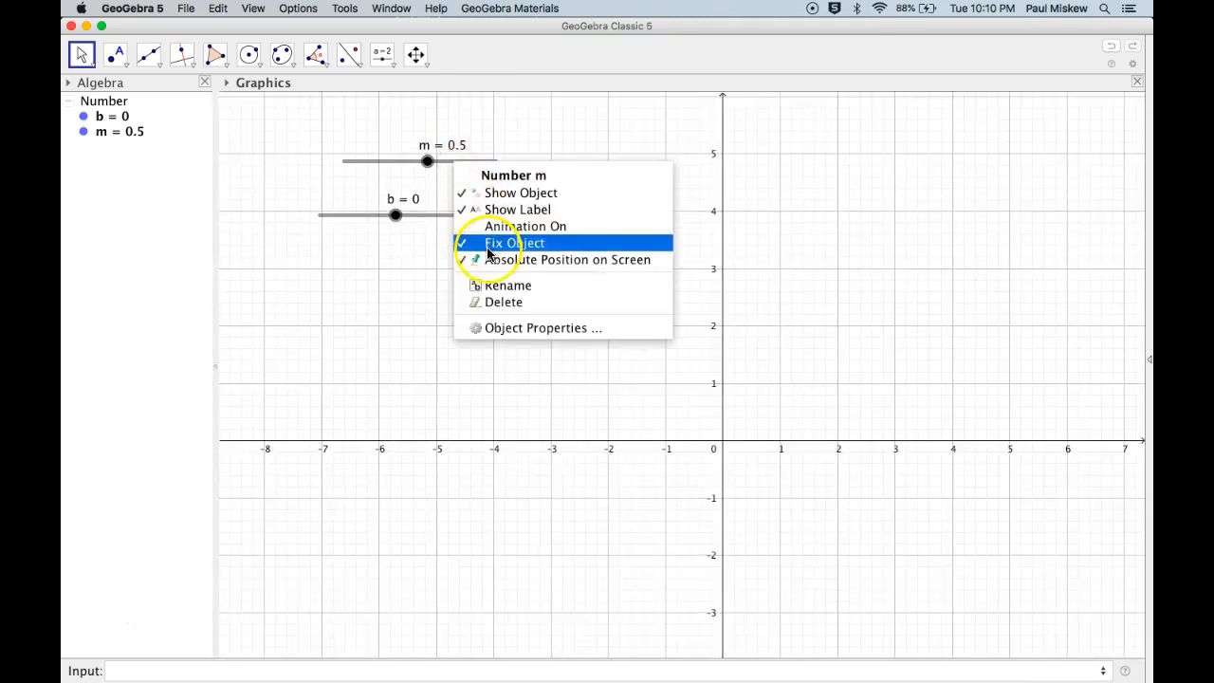
{"action": "left_click", "coordinate": [516, 242]}
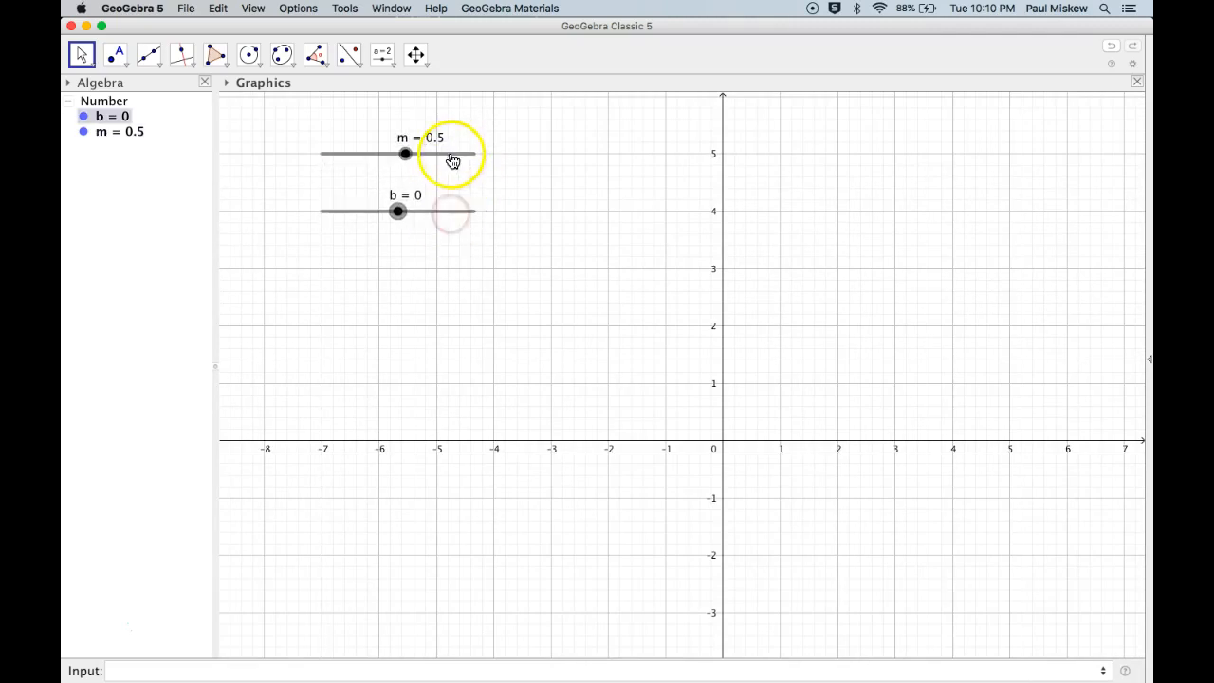
{"action": "right_click", "coordinate": [451, 208]}
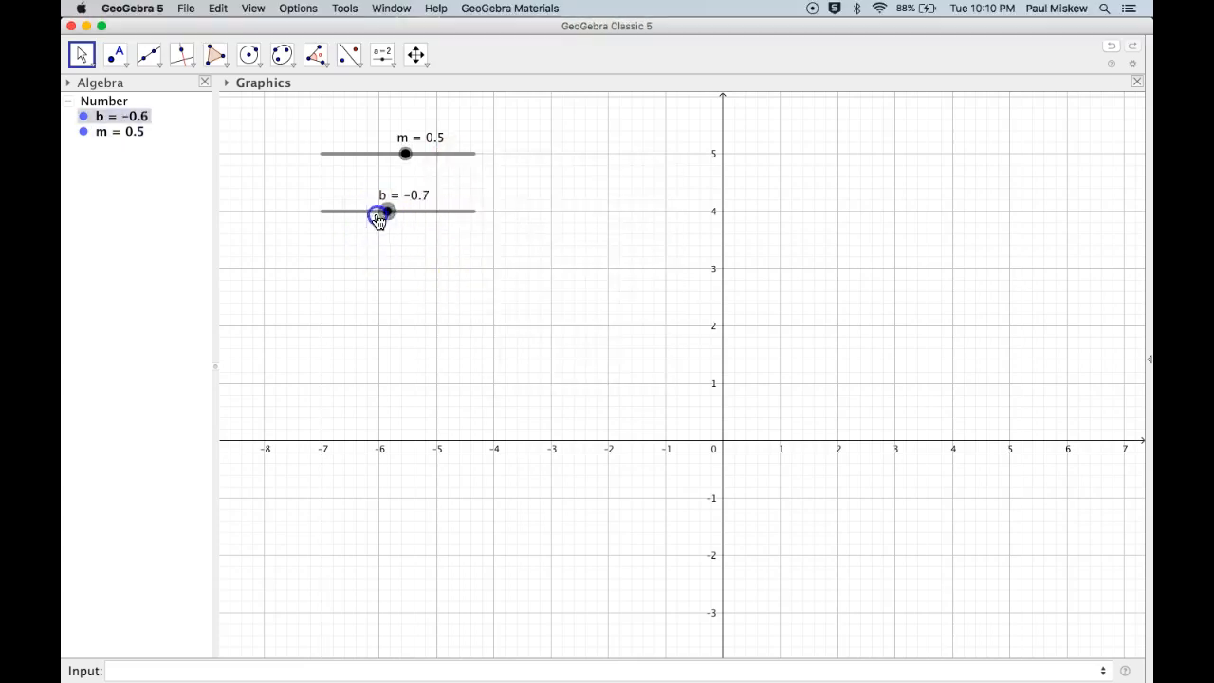
{"action": "left_click_drag", "start_coordinate": [379, 212], "coordinate": [409, 210]}
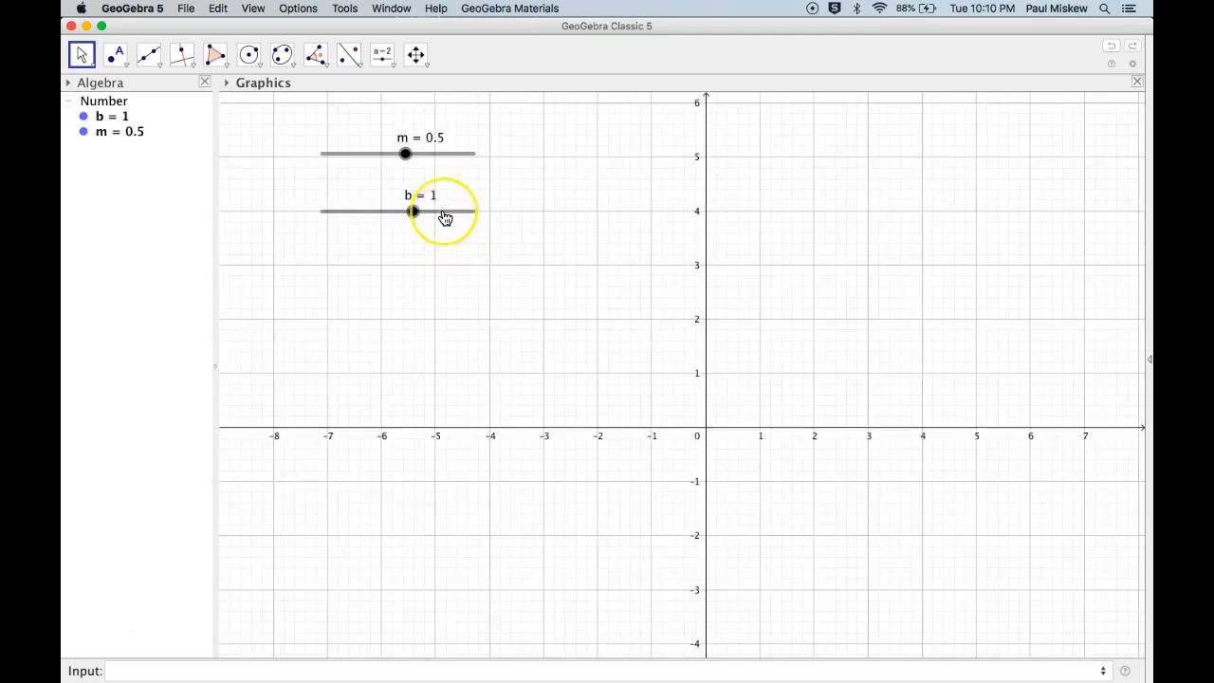
- Show slider b's Object Properties, Basic tab, keeping its label as name and value
{"action": "right_click", "coordinate": [411, 211]}
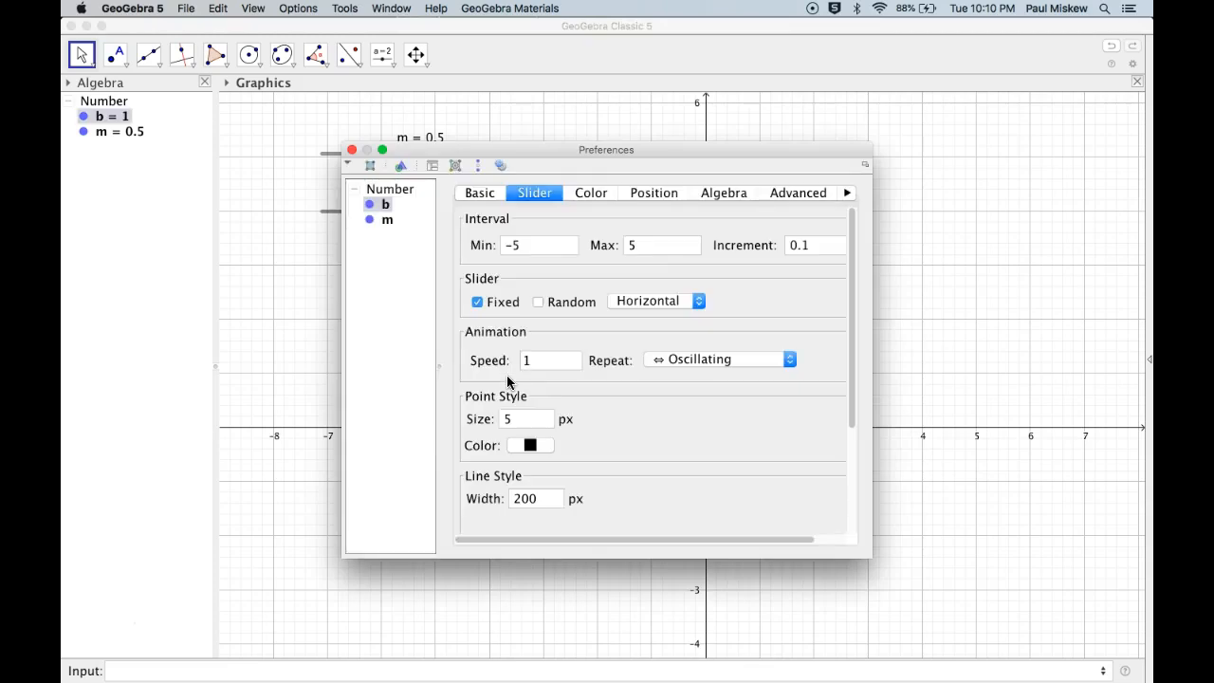
{"action": "left_click_drag", "start_coordinate": [607, 148], "coordinate": [749, 144]}
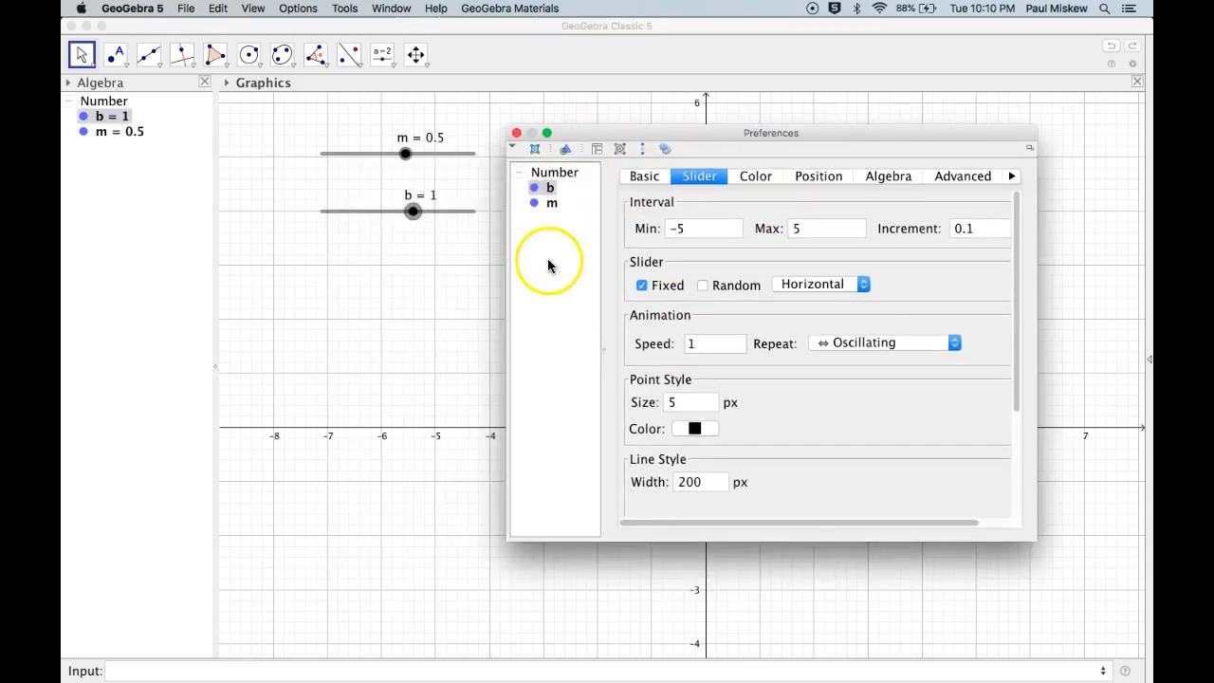
{"action": "left_click", "coordinate": [551, 201]}
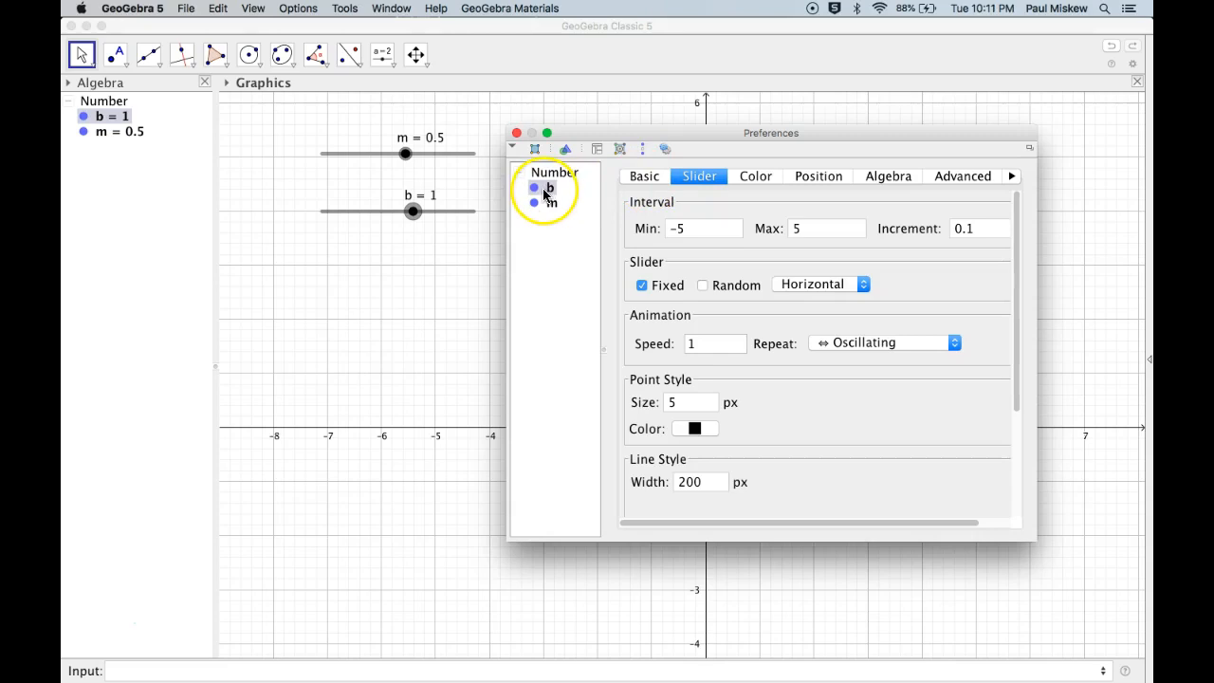
{"action": "left_click", "coordinate": [645, 174]}
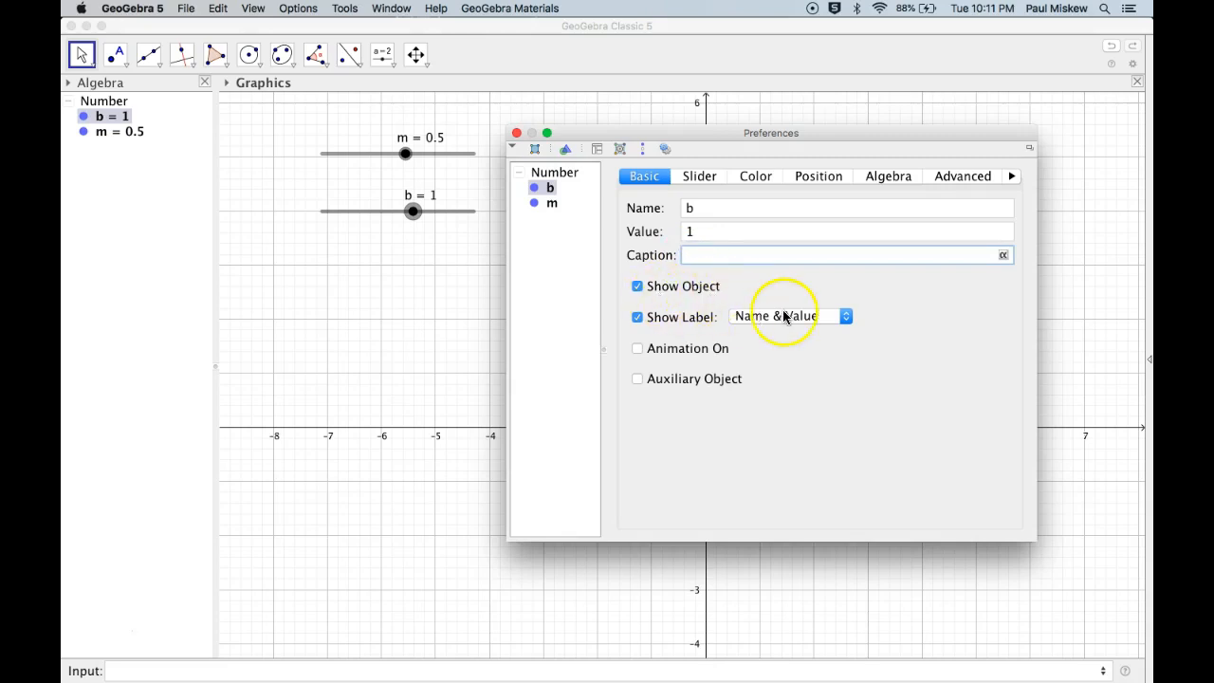
{"action": "left_click", "coordinate": [789, 314]}
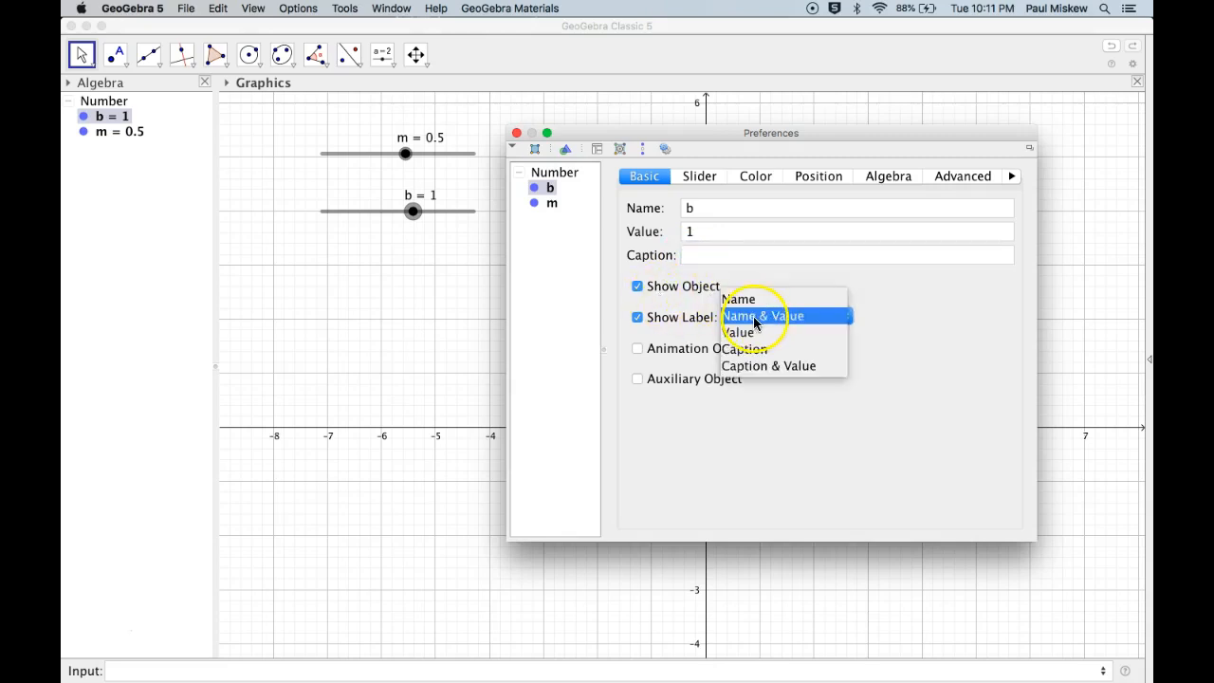
{"action": "left_click", "coordinate": [763, 315]}
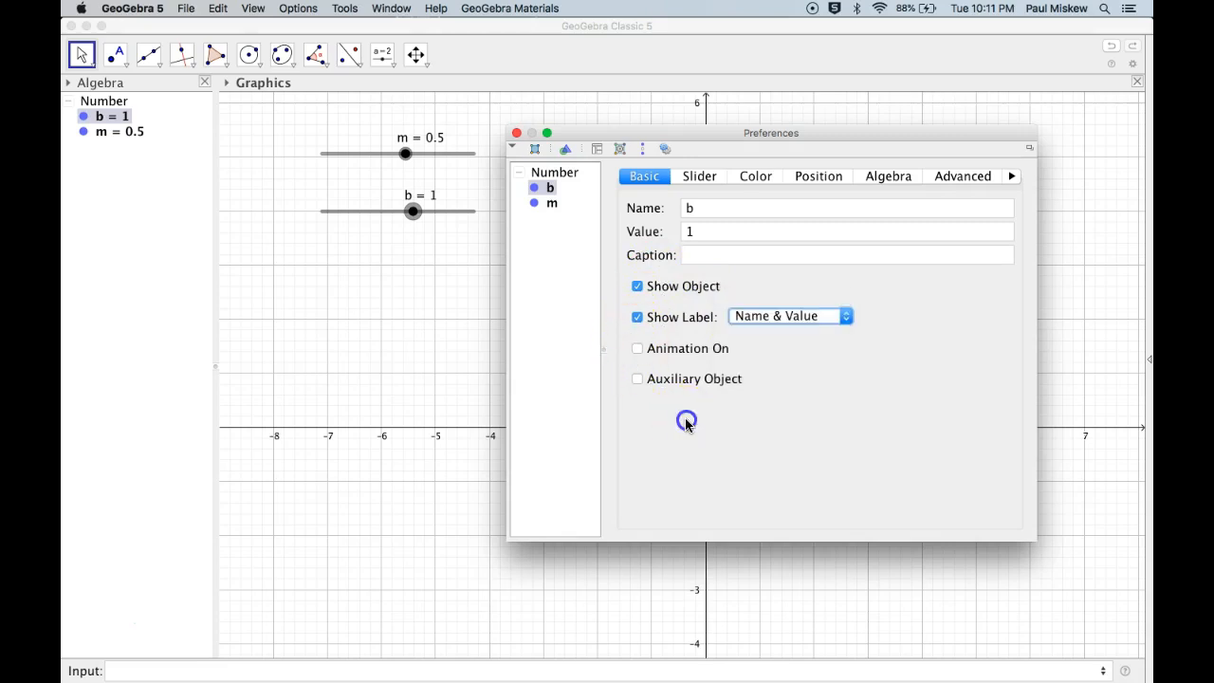
- Colour slider b red, then view its Position and Algebra settings
{"action": "left_click", "coordinate": [755, 175]}
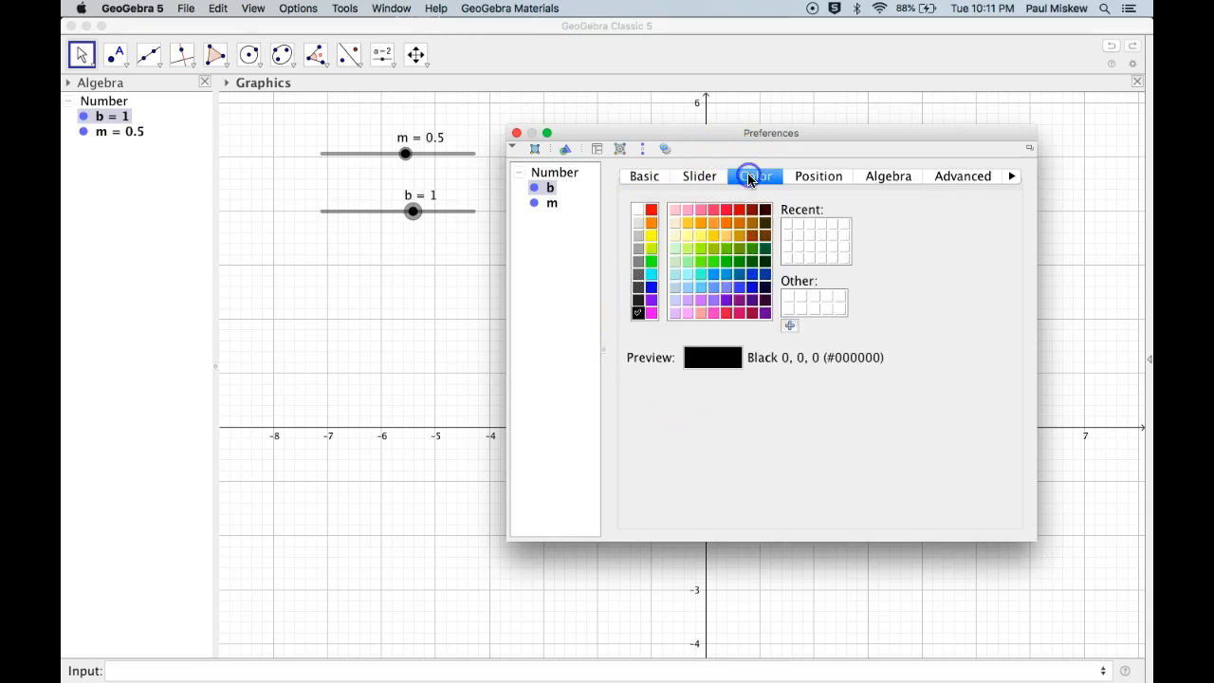
{"action": "left_click", "coordinate": [728, 213]}
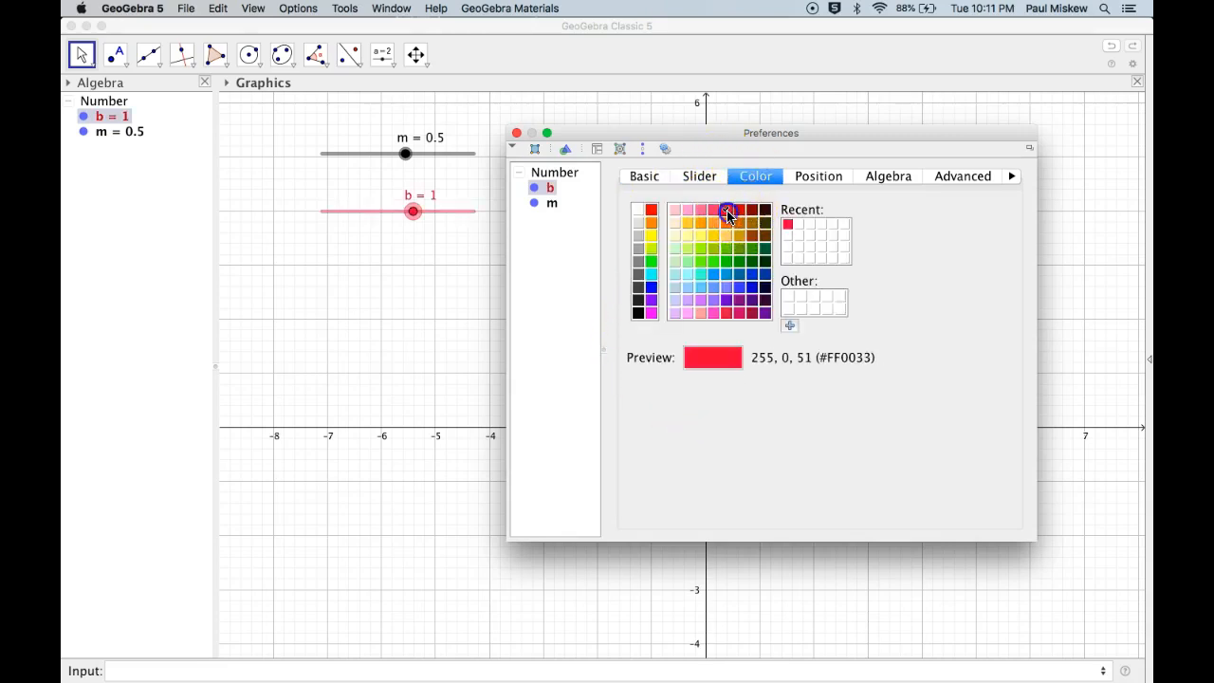
{"action": "left_click", "coordinate": [818, 174]}
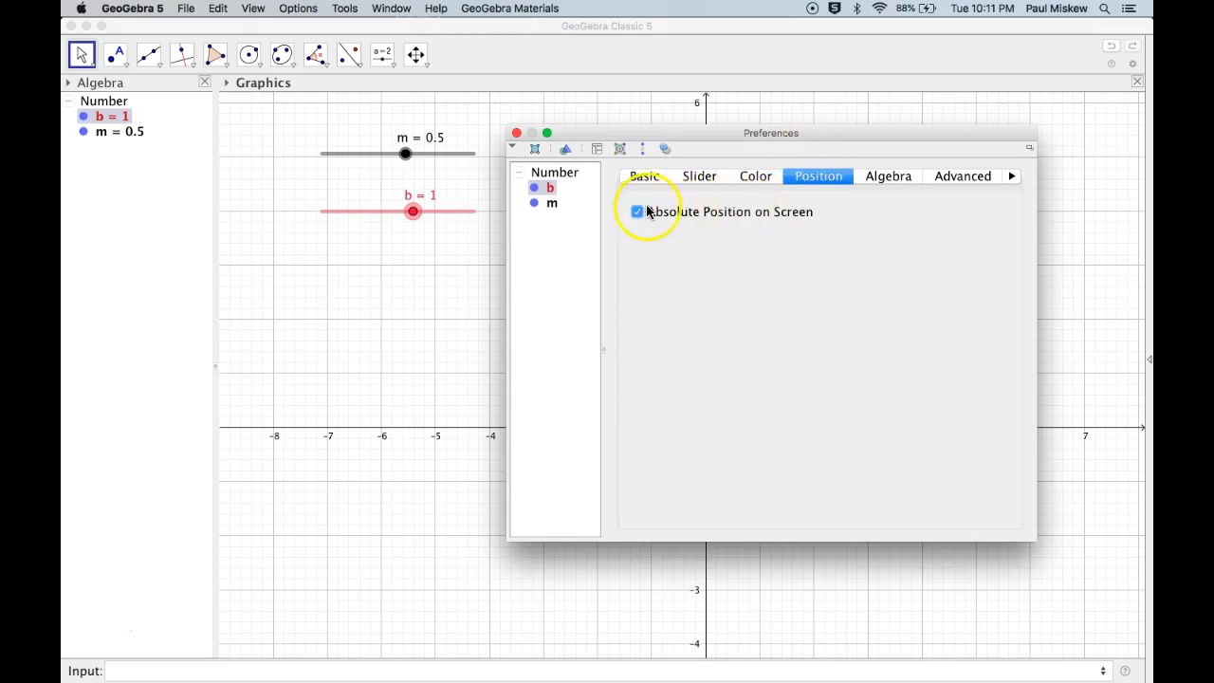
{"action": "left_click", "coordinate": [887, 174]}
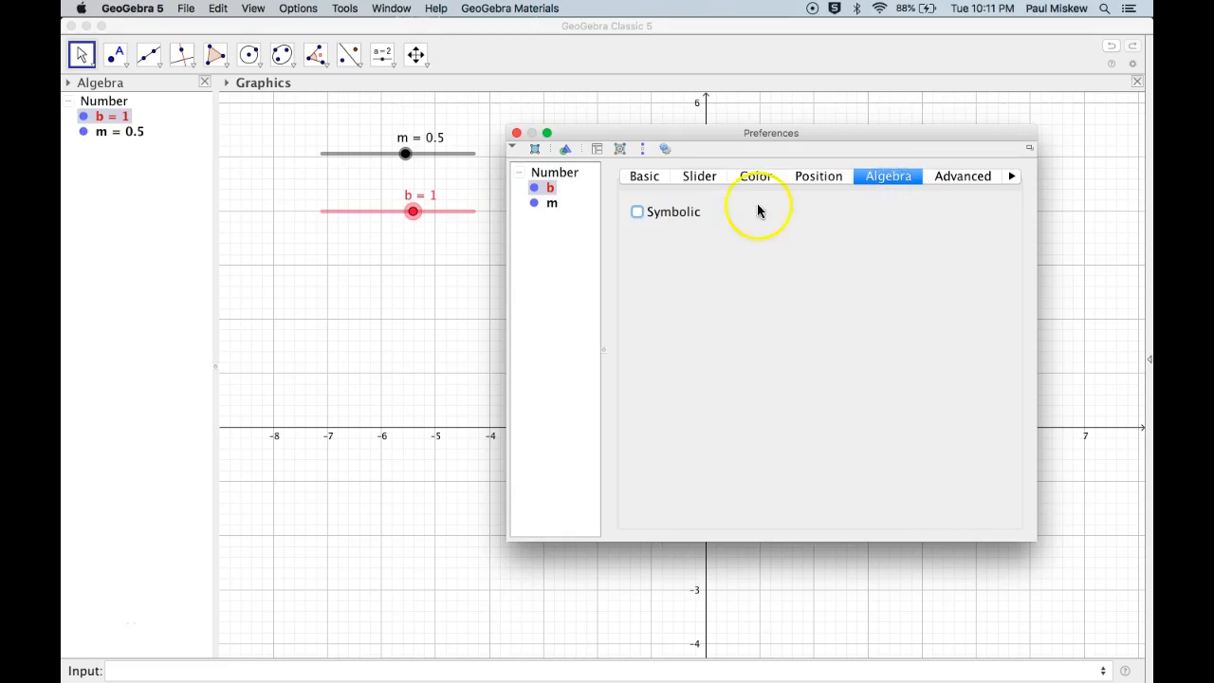
{"action": "mouse_move", "coordinate": [977, 182]}
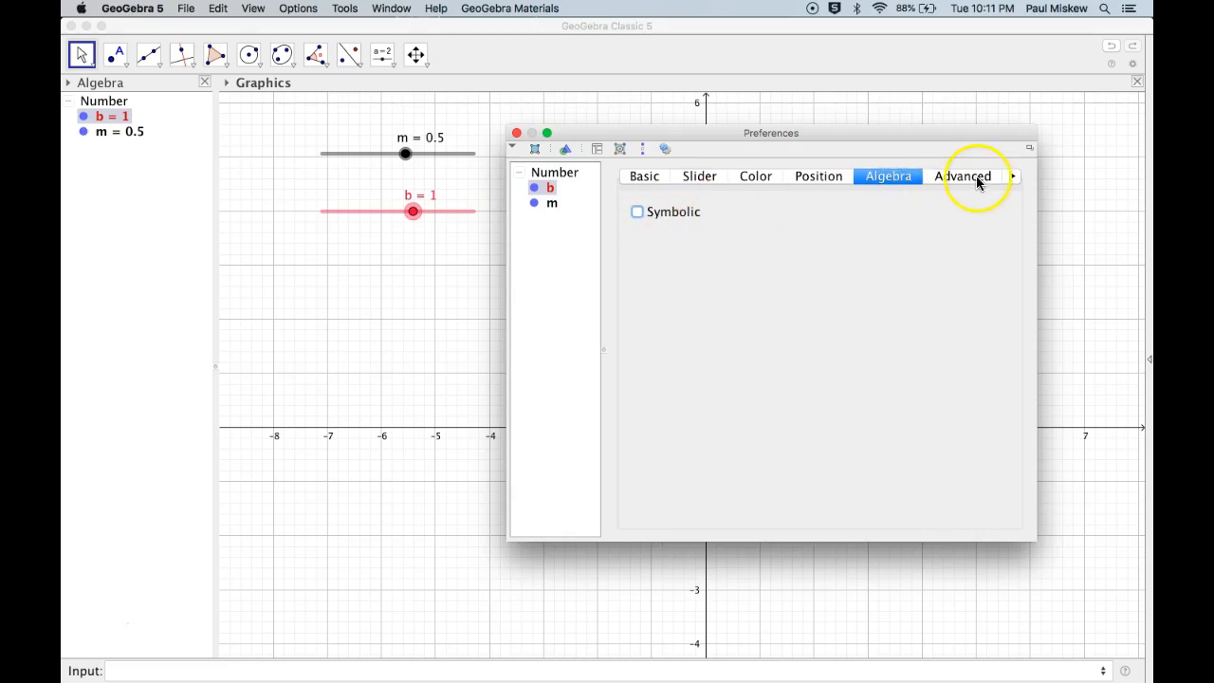
- Browse the Advanced and Scripting tabs for b, return to Colour and close the dialog
{"action": "left_click", "coordinate": [964, 175]}
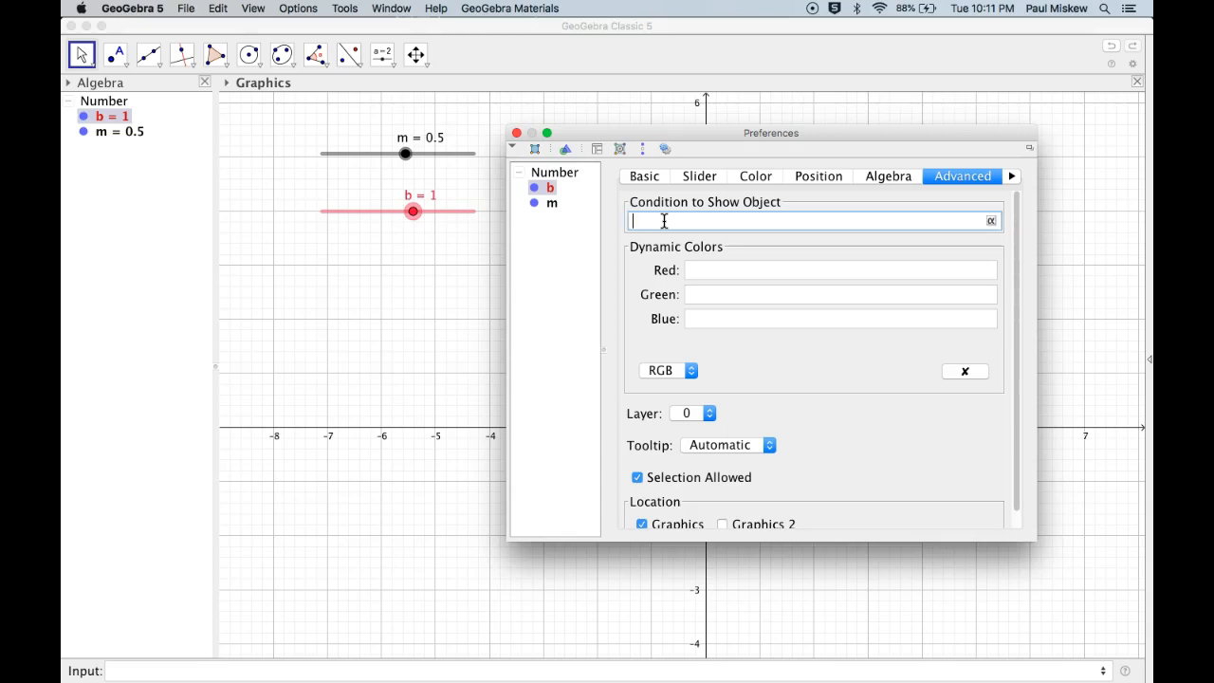
{"action": "left_click", "coordinate": [1009, 175]}
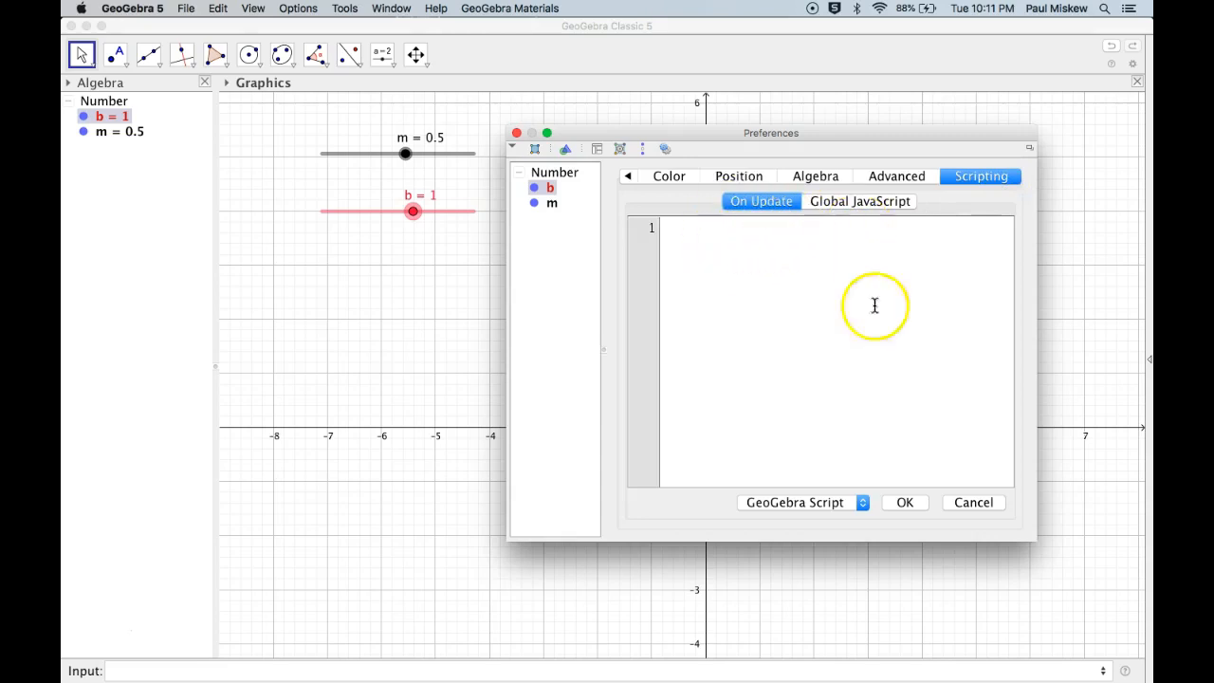
{"action": "left_click", "coordinate": [802, 501]}
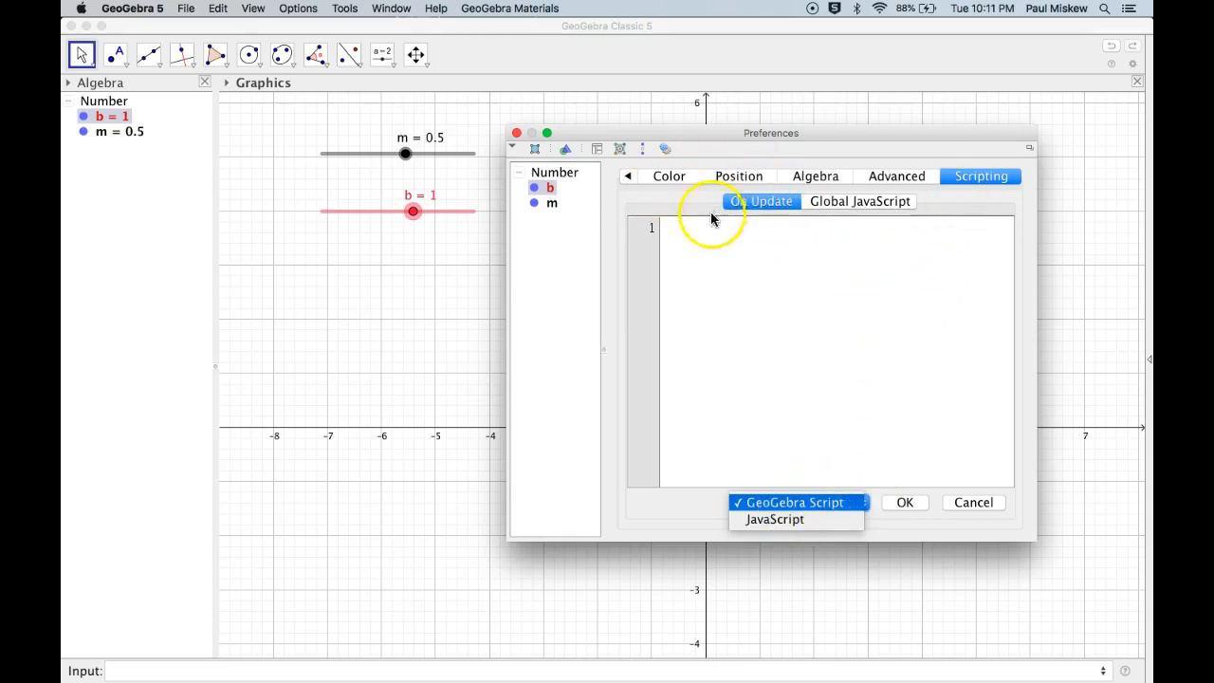
{"action": "left_click", "coordinate": [668, 174]}
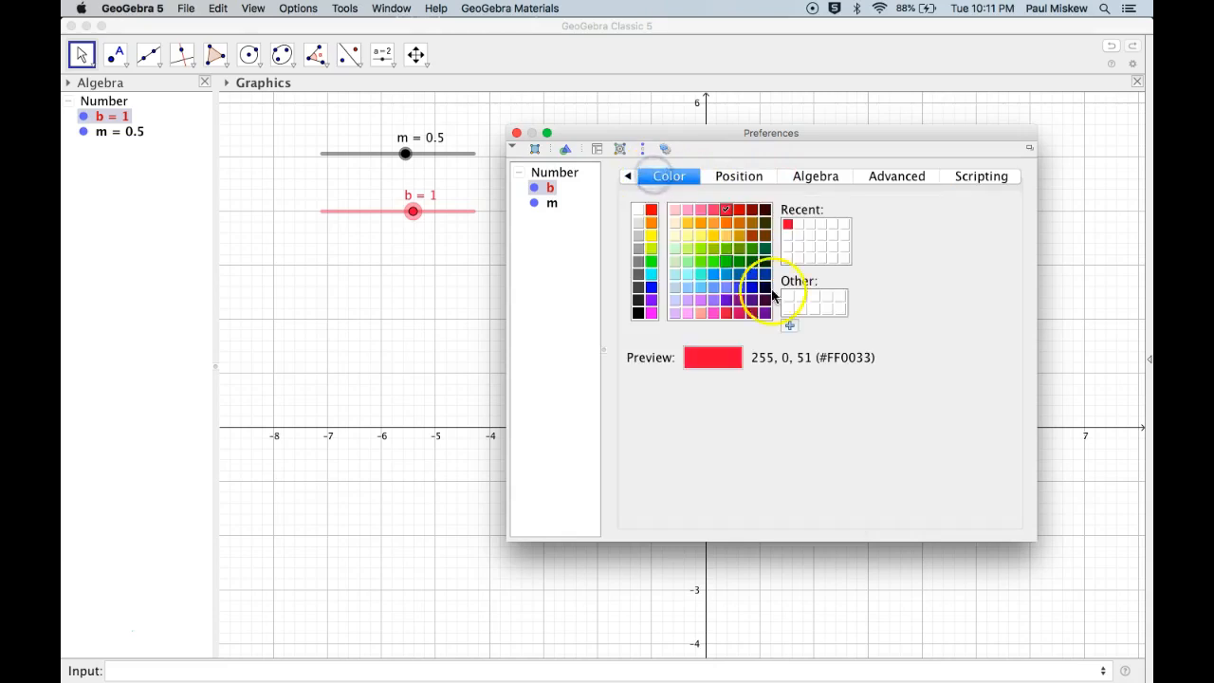
{"action": "left_click", "coordinate": [515, 133]}
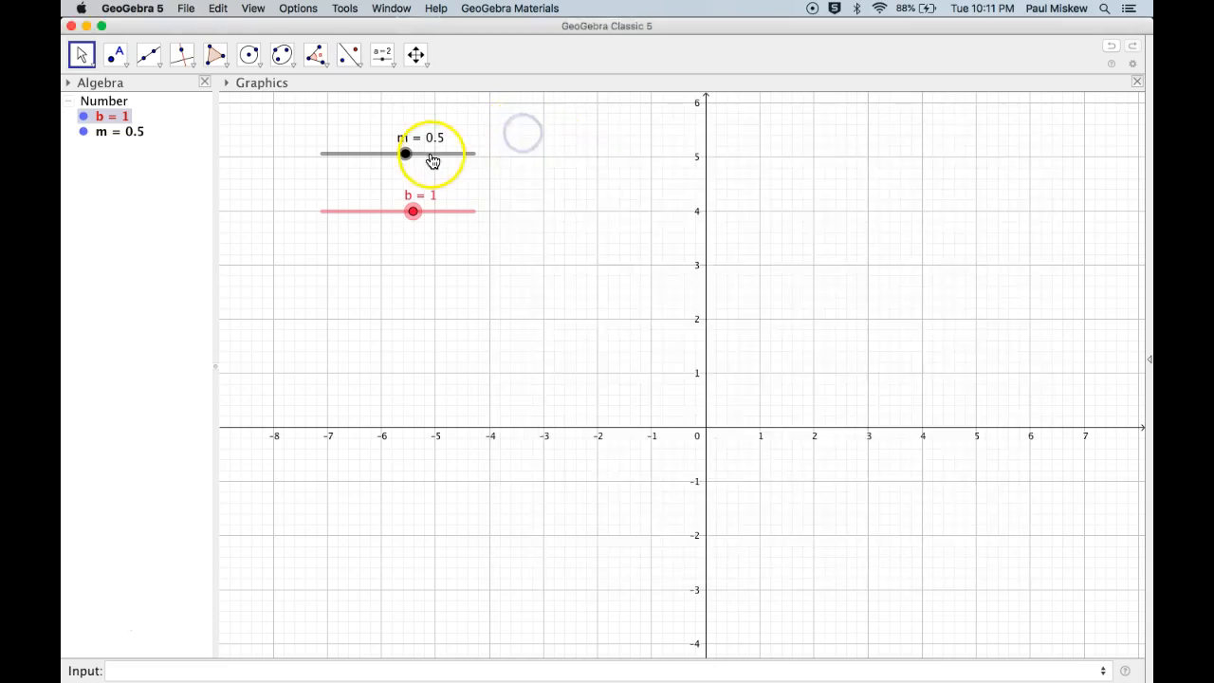
- Show slider m's Object Properties with range -5 to 5 and increment 0.1
{"action": "right_click", "coordinate": [406, 153]}
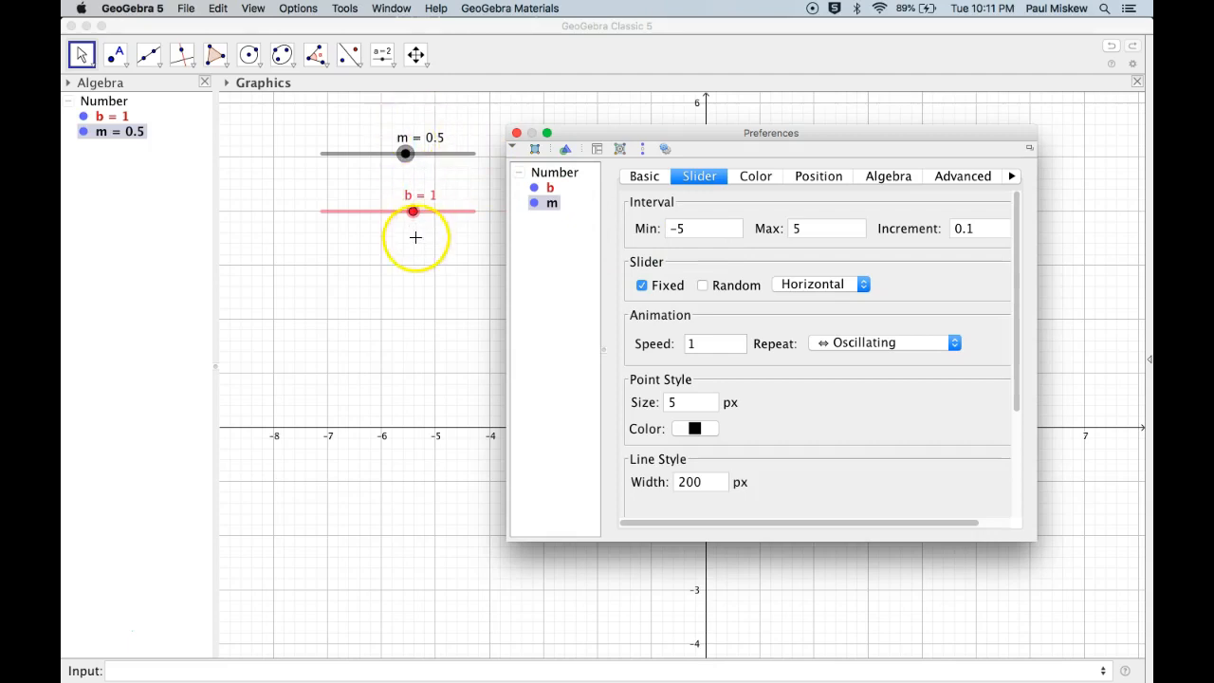
{"action": "mouse_move", "coordinate": [414, 212]}
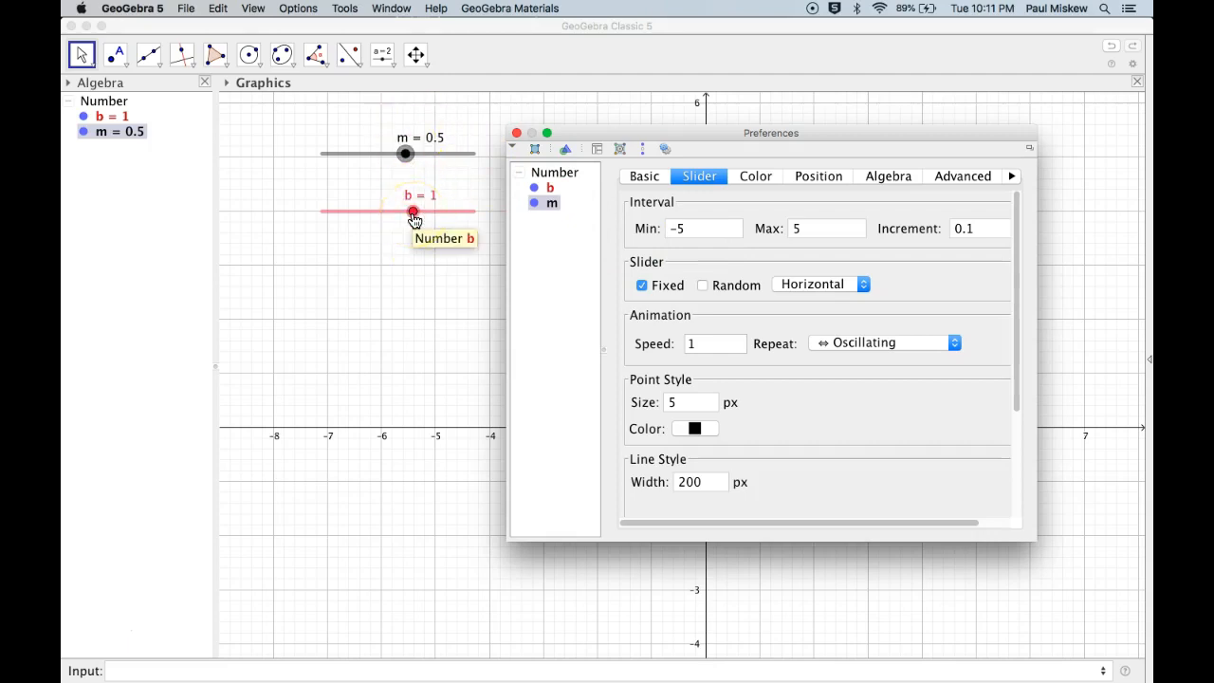